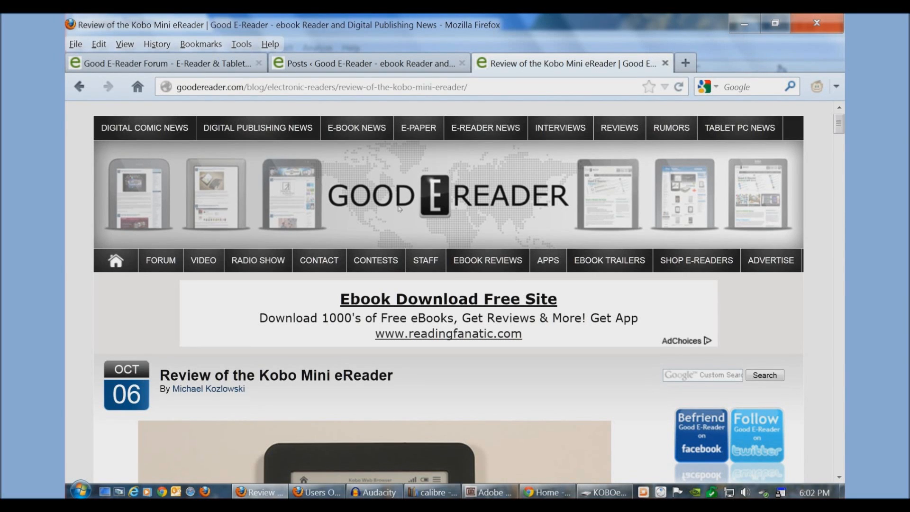
mouse_move(386, 231)
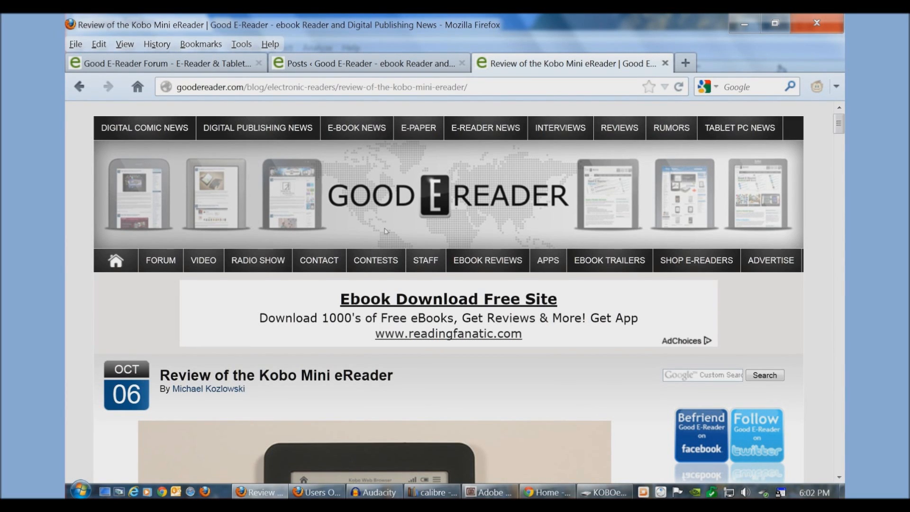
Scroll through the Good E-Reader Kobo Mini review, then bring the calibre library window to the front.
scroll("down", 3)
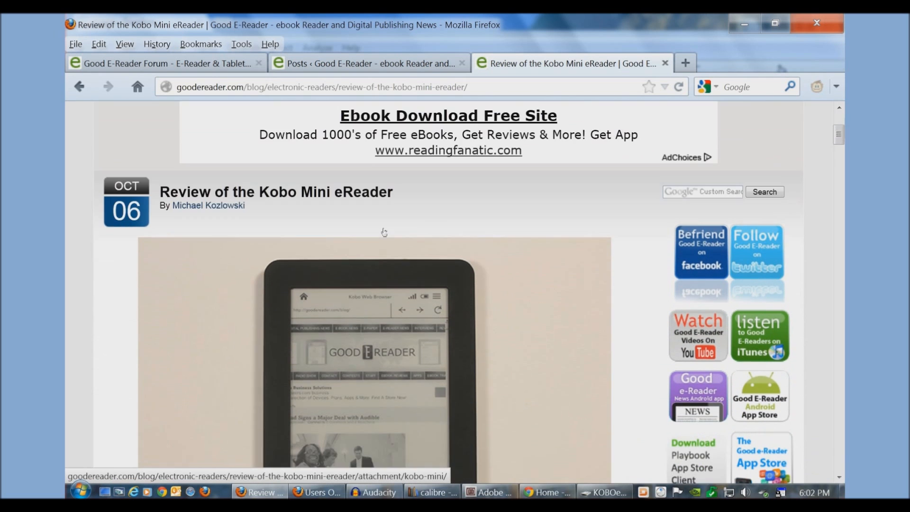
scroll("down", 3)
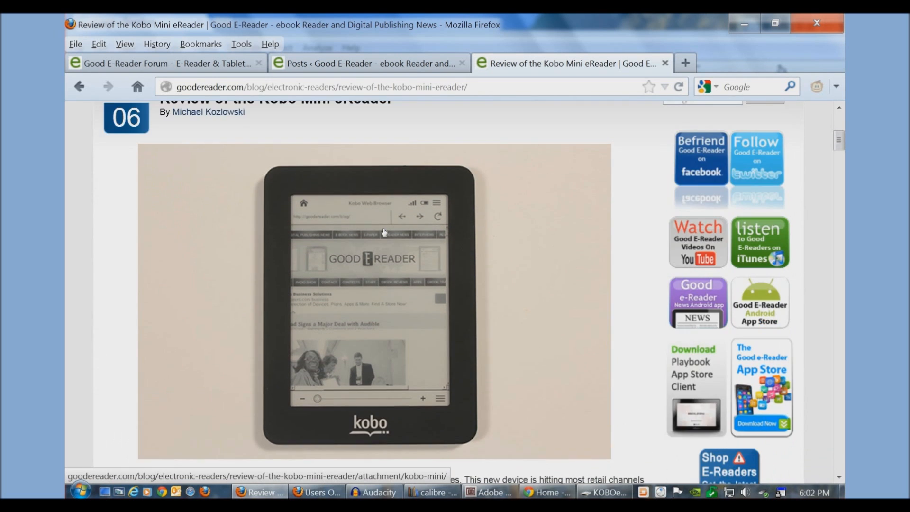
scroll("down", 3)
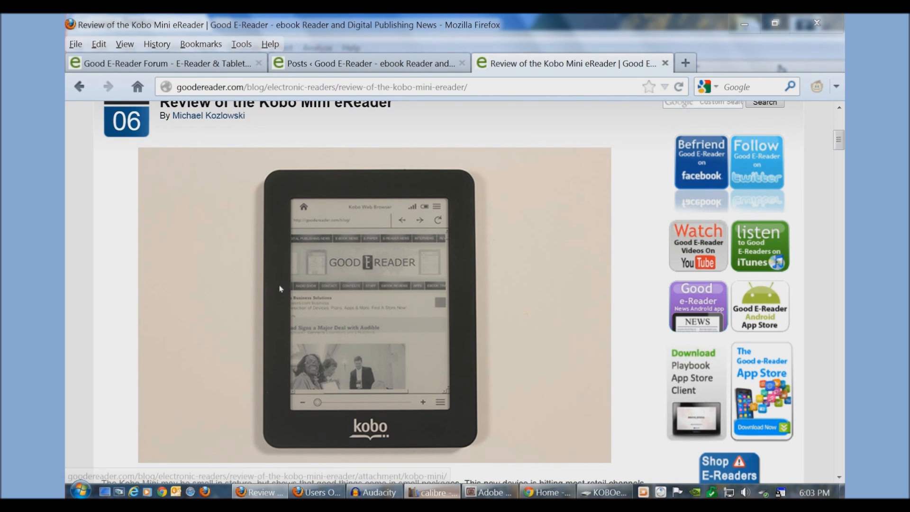
left_click(431, 492)
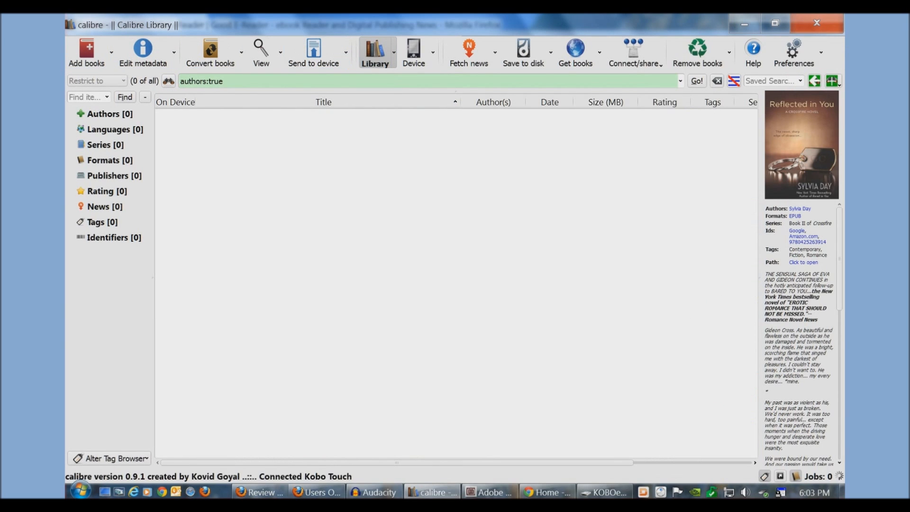
mouse_move(161, 234)
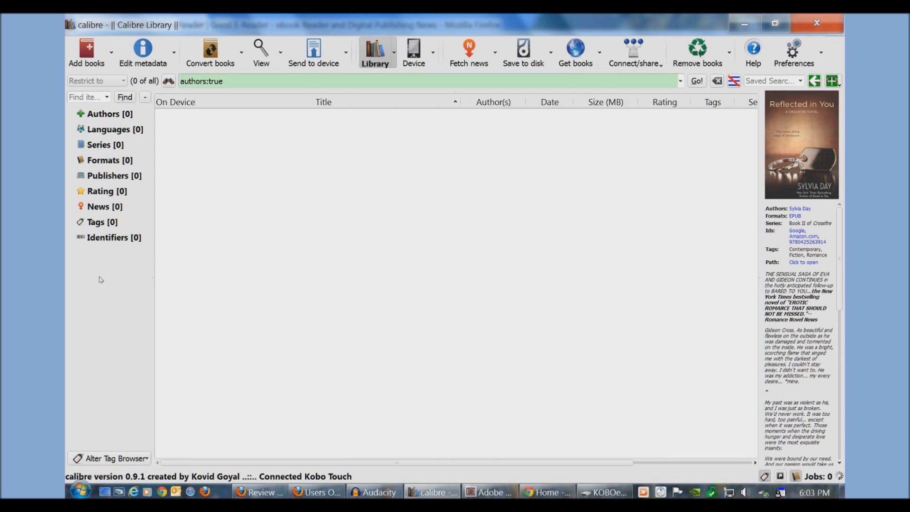
mouse_move(225, 166)
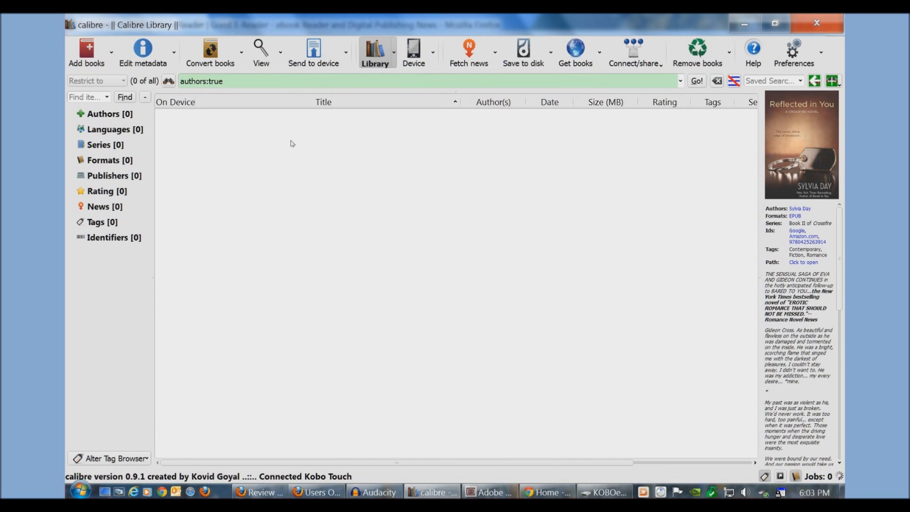
mouse_move(276, 238)
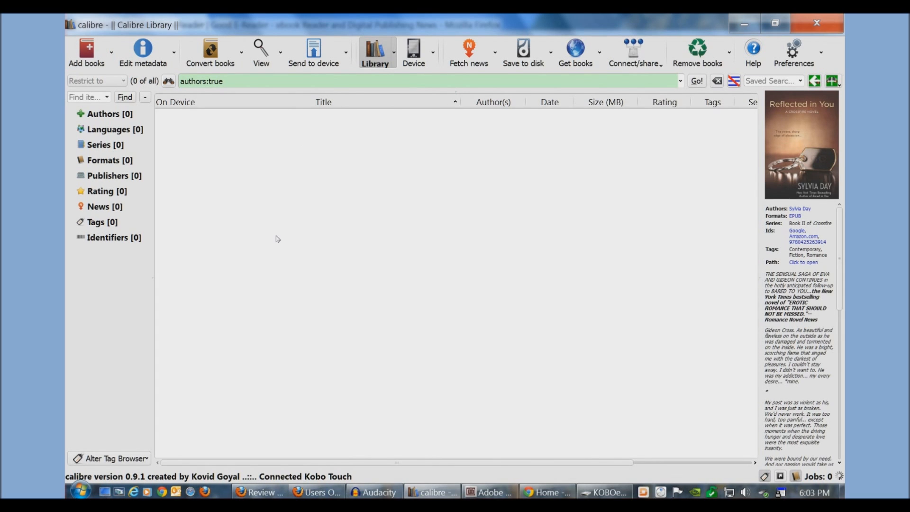
left_click(86, 50)
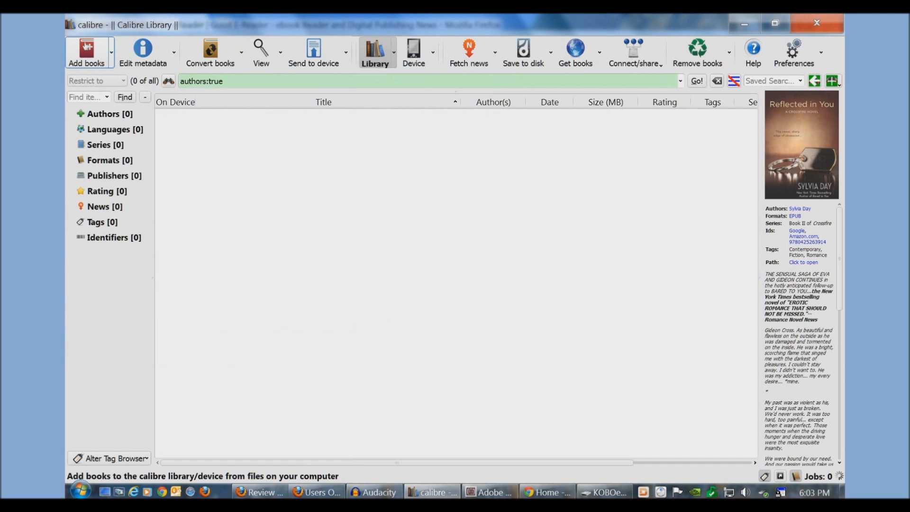
Add the Reflected in You EPUB file to the calibre library via Add books.
left_click(87, 51)
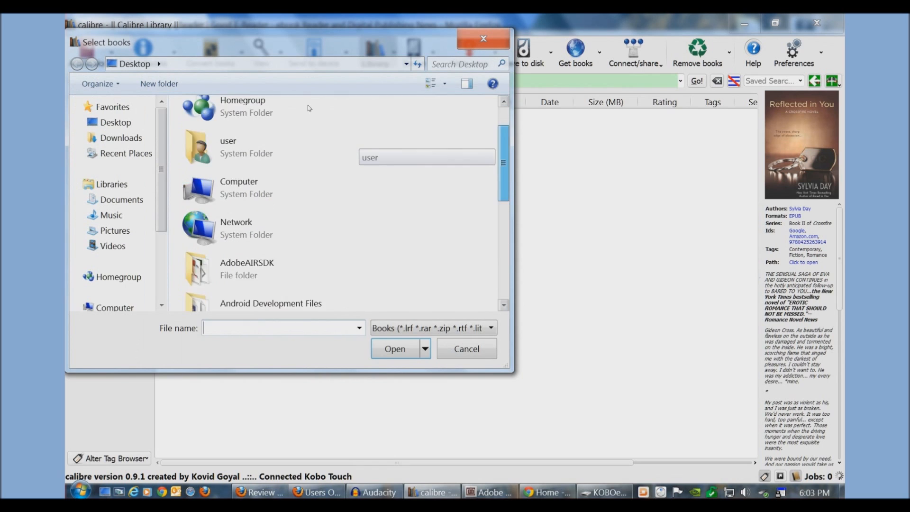
left_click(395, 348)
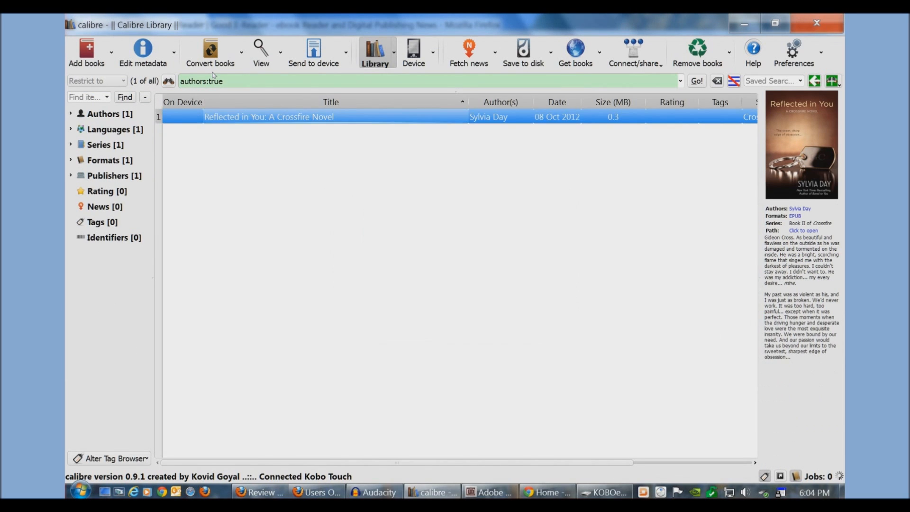
double_click(268, 116)
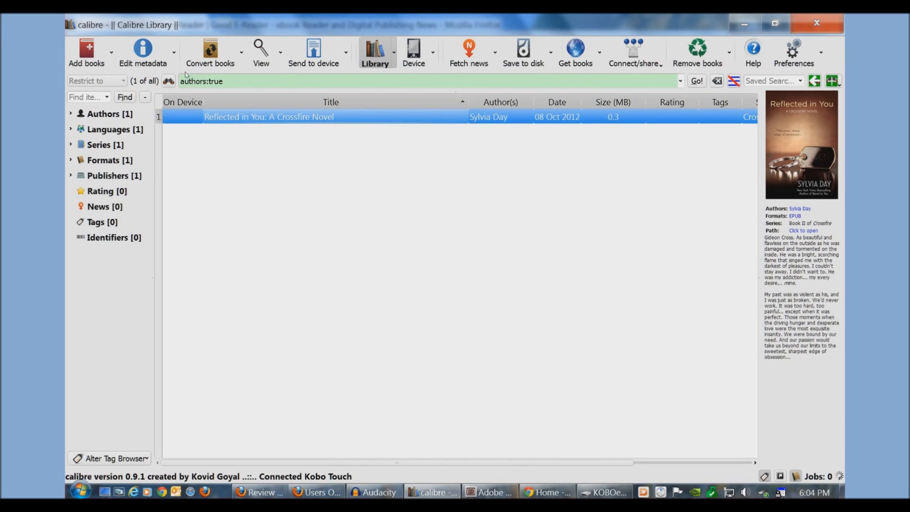
mouse_move(268, 116)
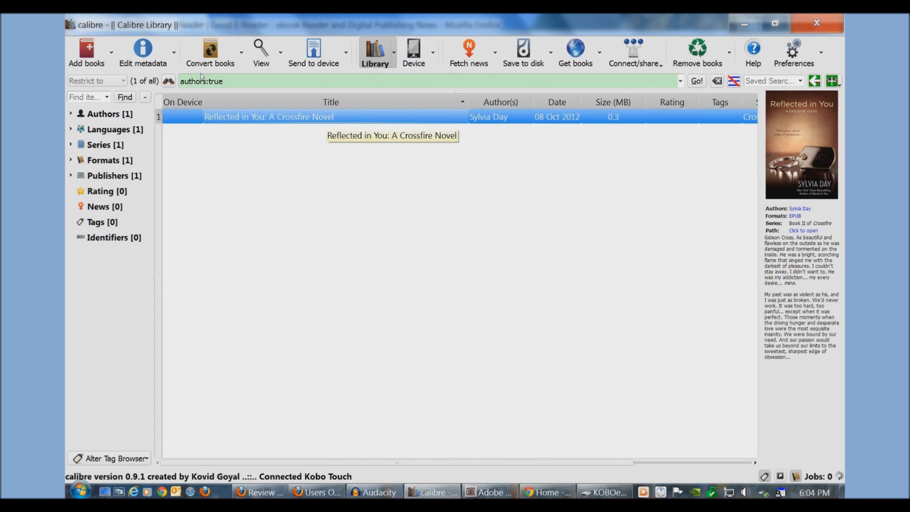
mouse_move(200, 76)
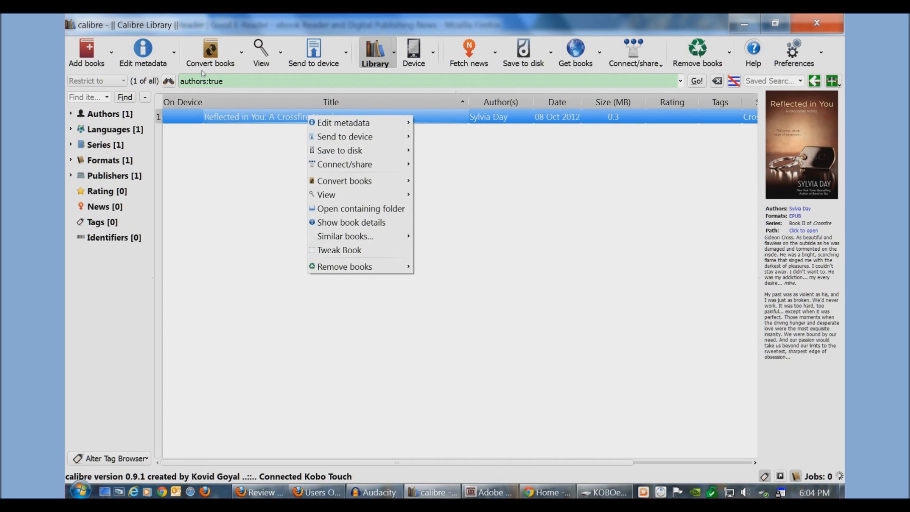
mouse_move(342, 122)
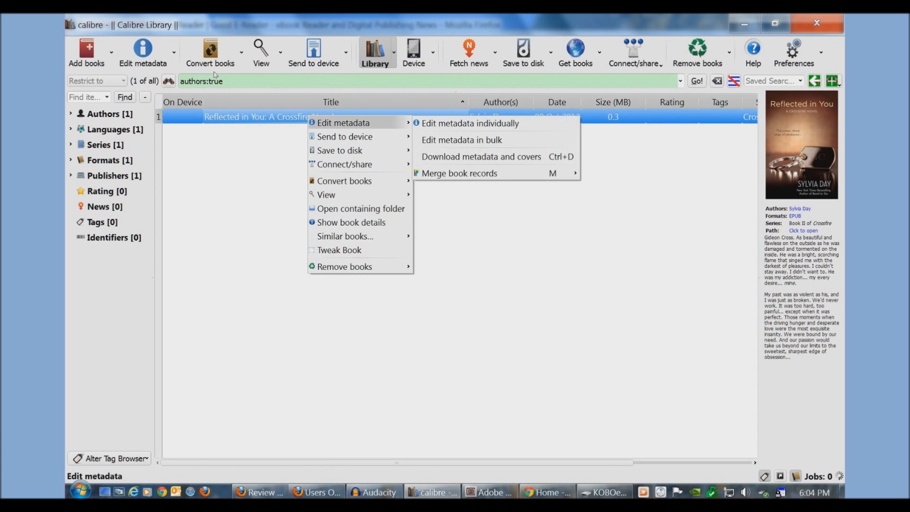
Edit the book's metadata individually, shortening the title to 'Reflected in You'.
left_click(470, 123)
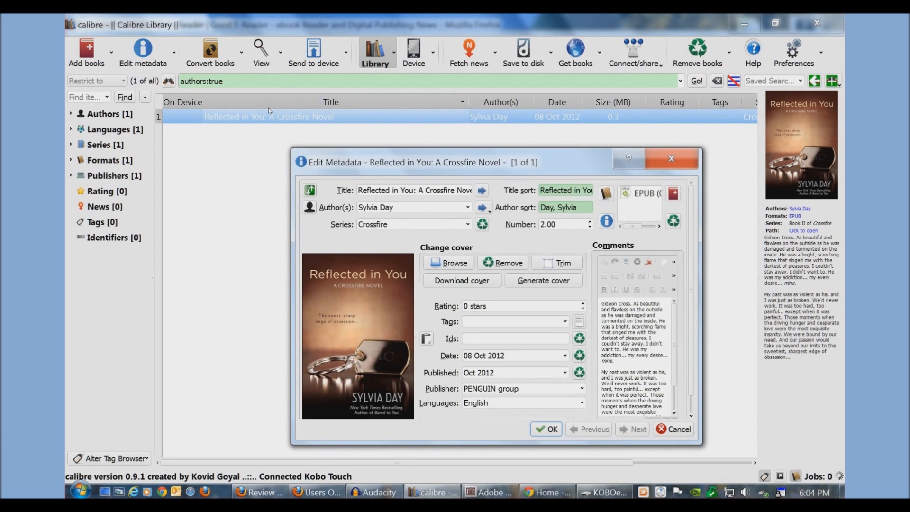
mouse_move(307, 149)
type("11")
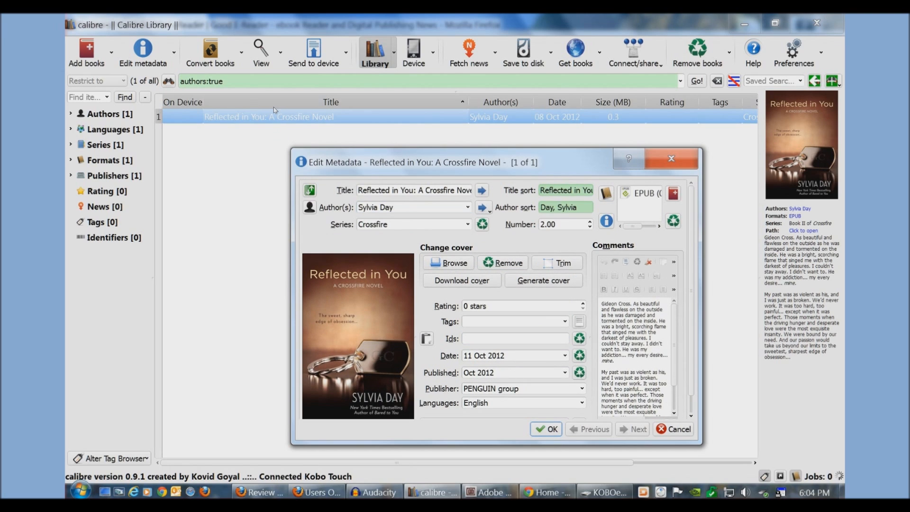
mouse_move(261, 168)
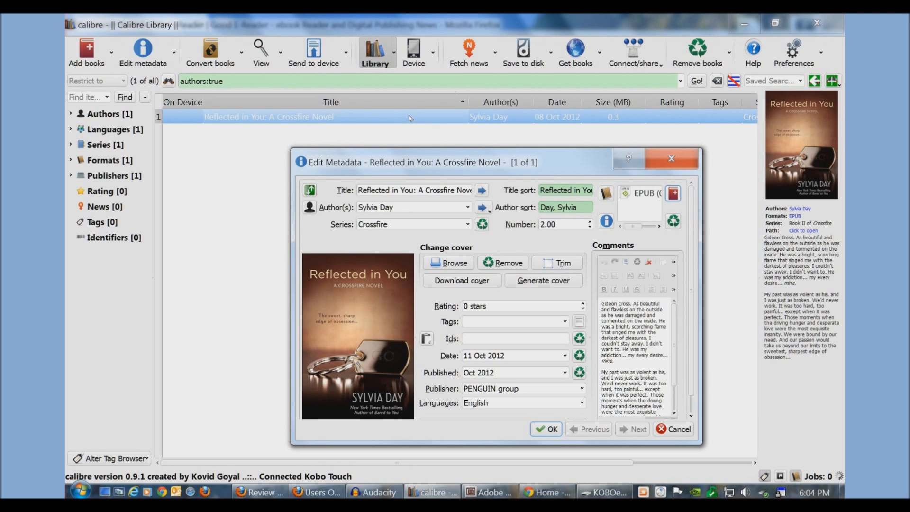
mouse_move(365, 148)
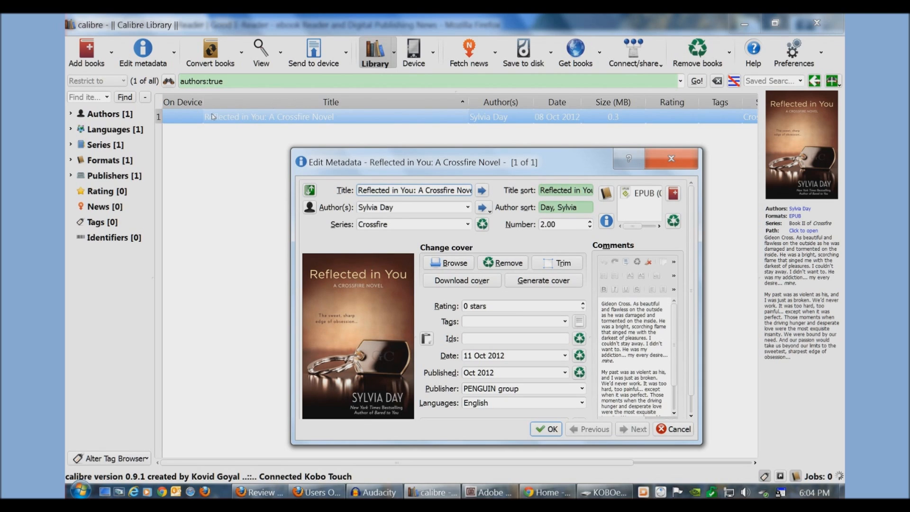
mouse_move(480, 189)
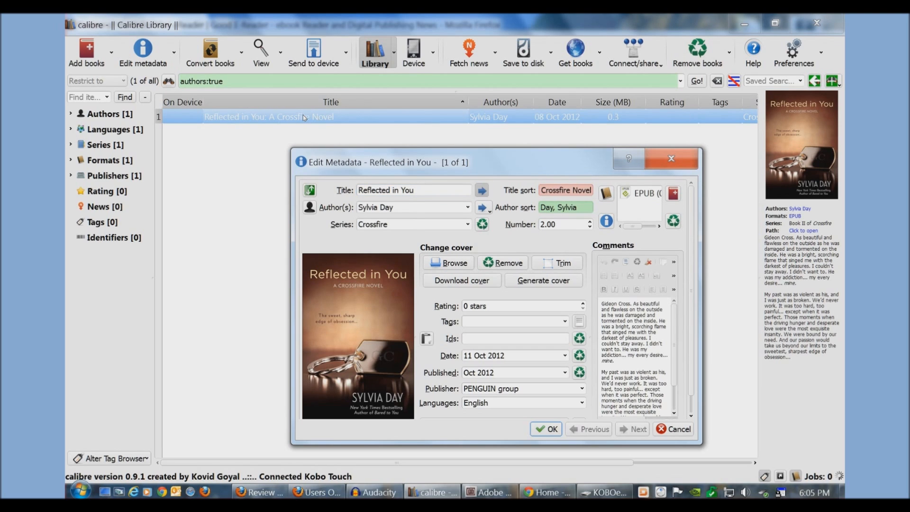
left_click(480, 189)
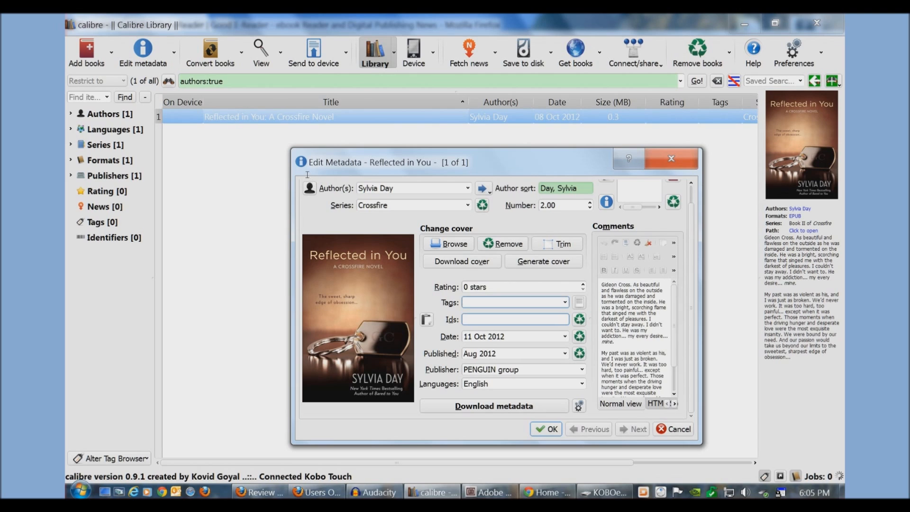
left_click(514, 319)
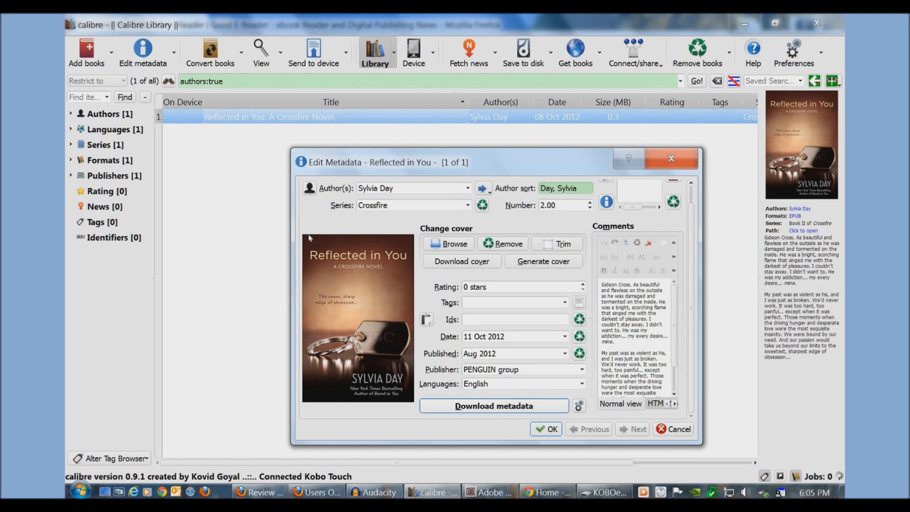
Download the book's metadata from online sources and choose the Google cover.
left_click(493, 406)
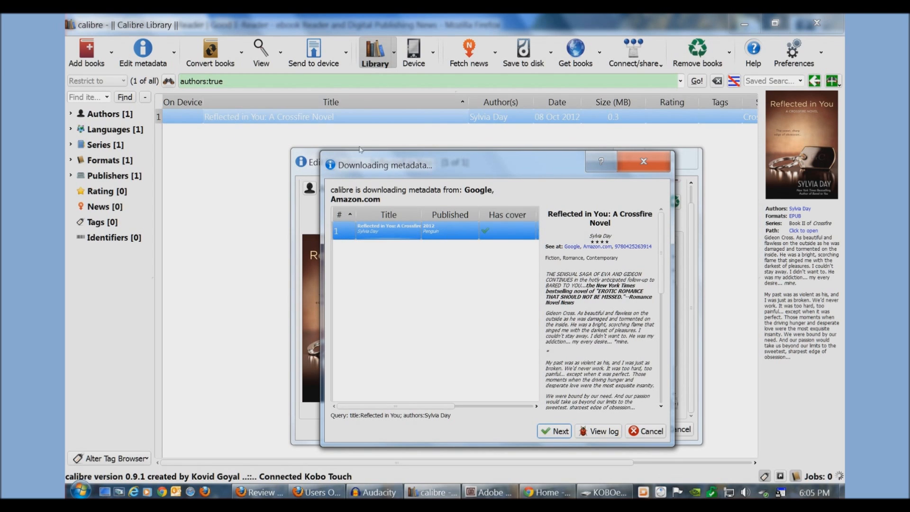
left_click(552, 430)
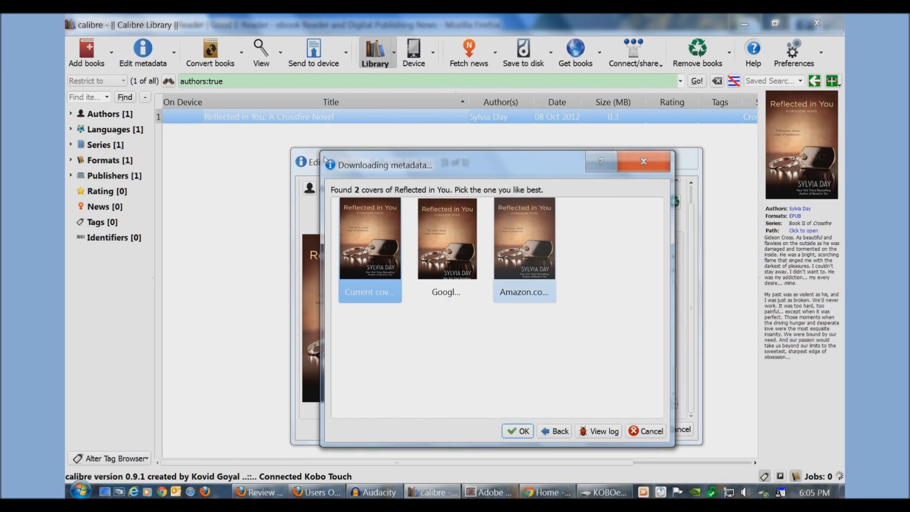
left_click(447, 238)
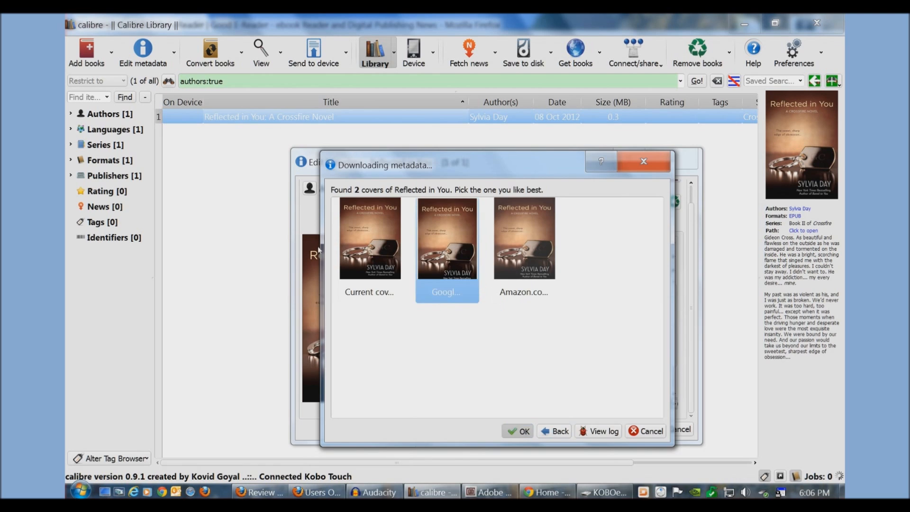
left_click(517, 431)
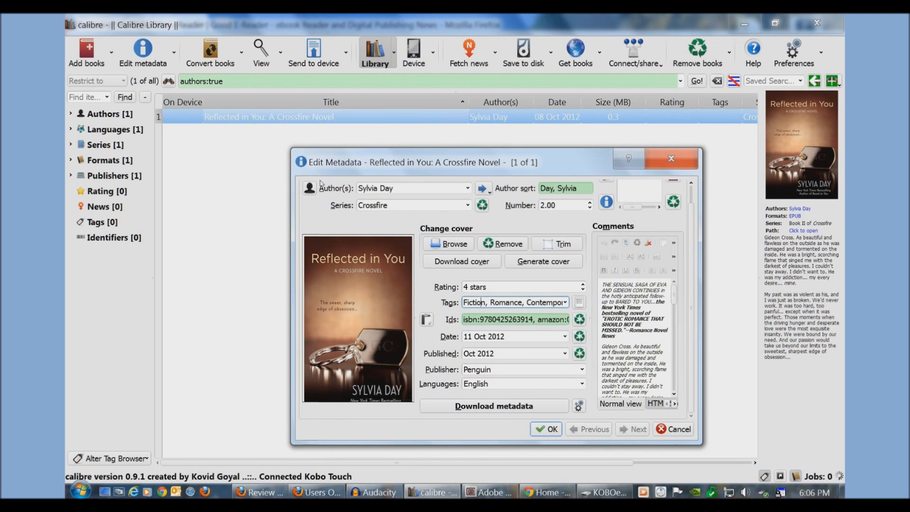
Review the comments and save the edited metadata with OK.
double_click(506, 302)
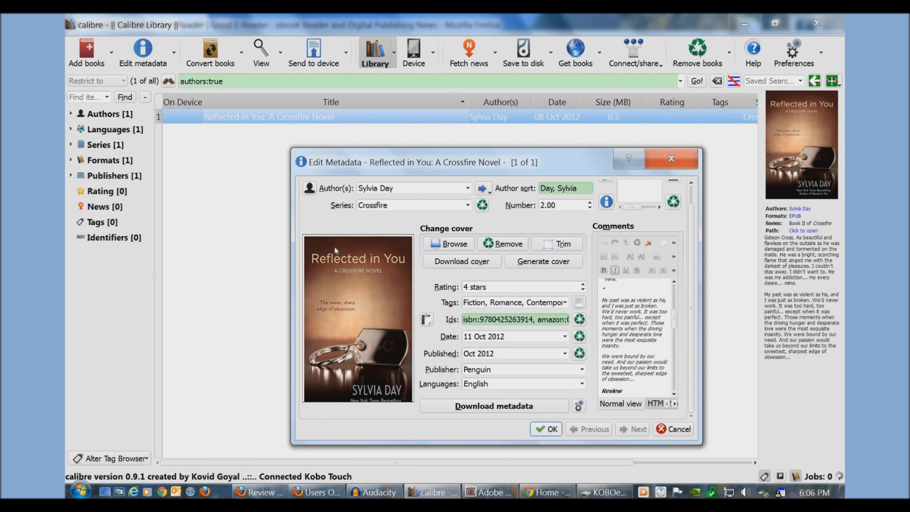
left_click(546, 428)
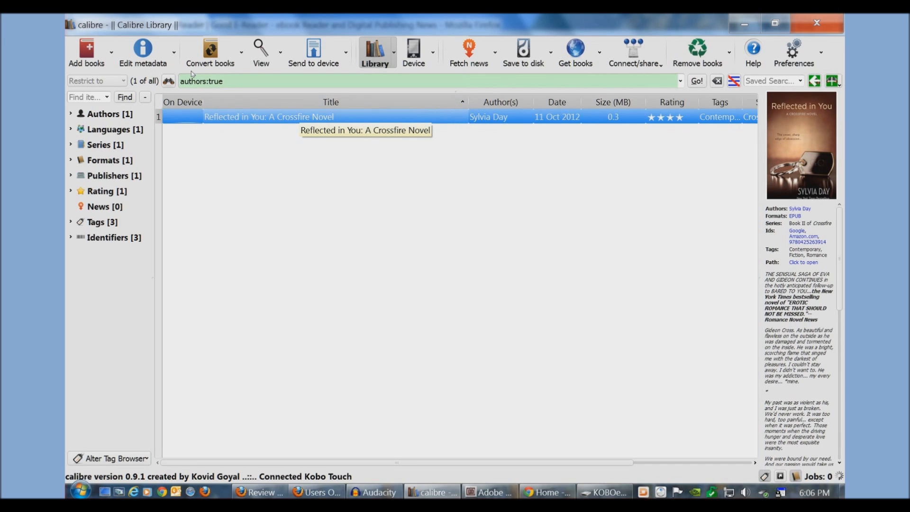
Convert Reflected in You individually with MOBI as the output format.
right_click(268, 117)
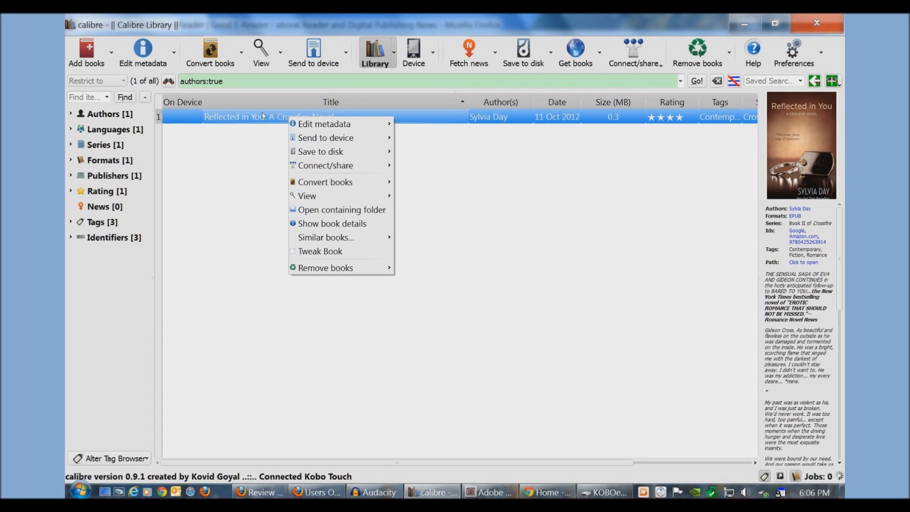
mouse_move(325, 182)
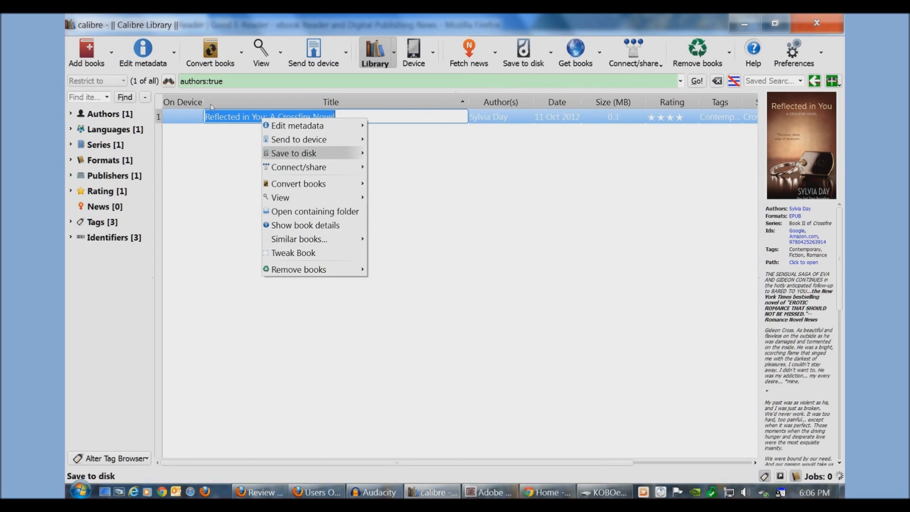
left_click(298, 183)
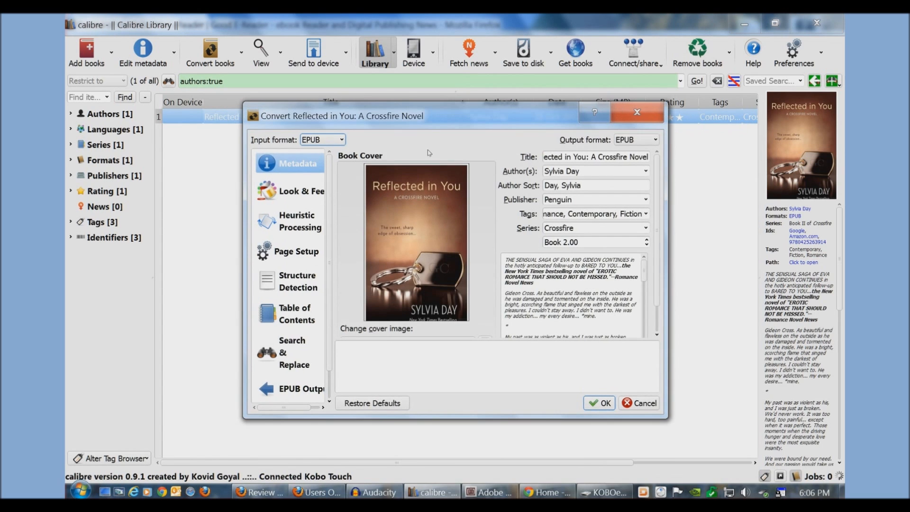
left_click(636, 139)
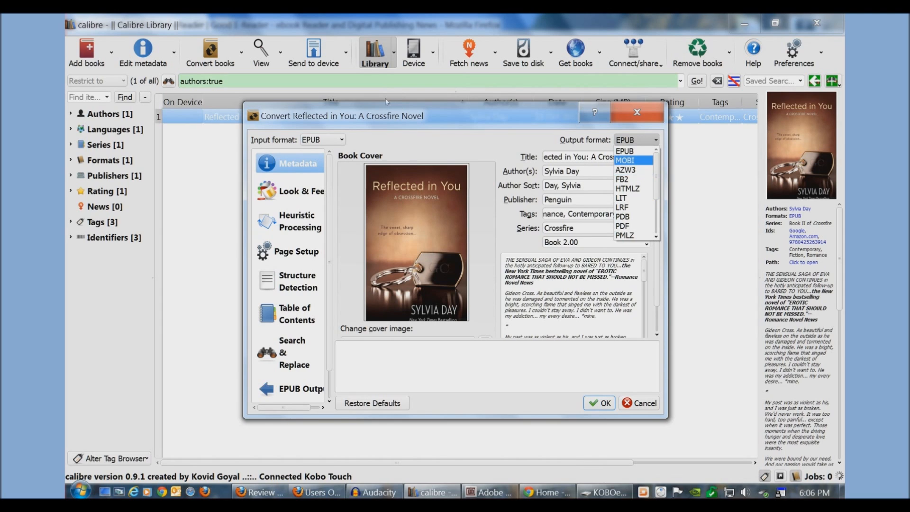
scroll("down", 3)
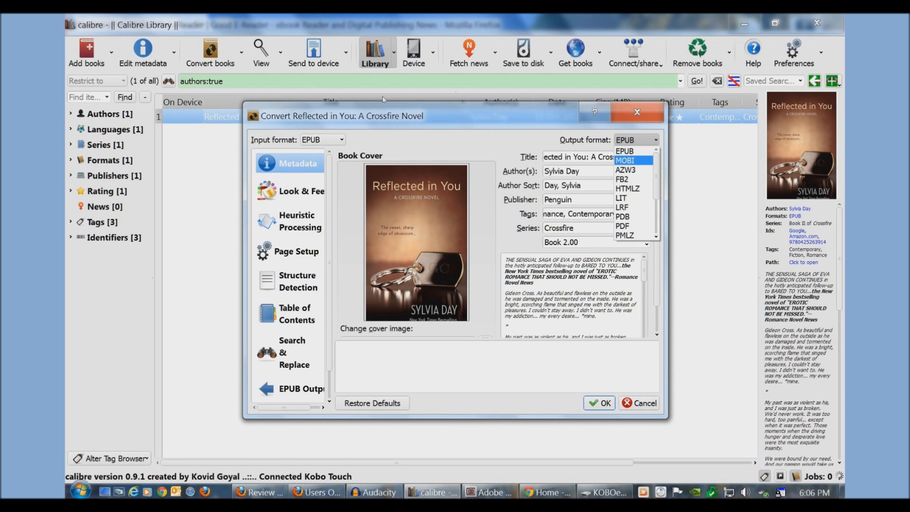
left_click(625, 160)
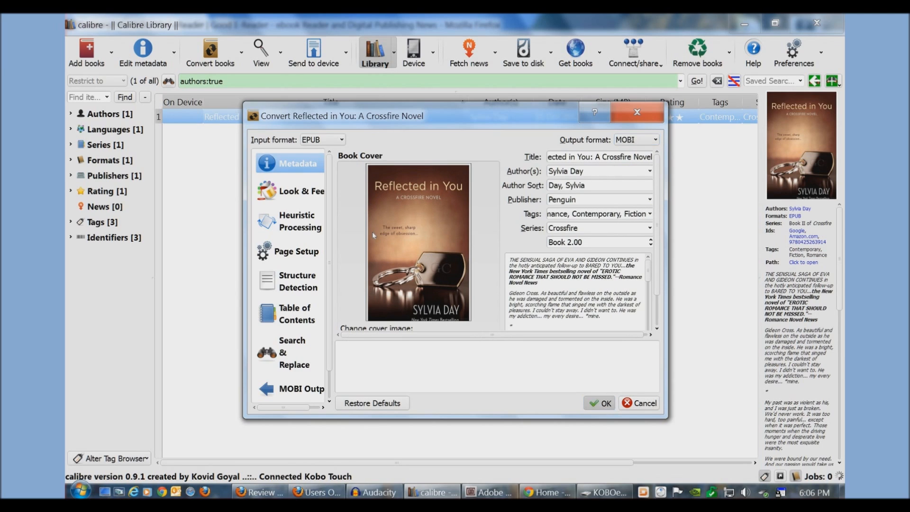
left_click(599, 403)
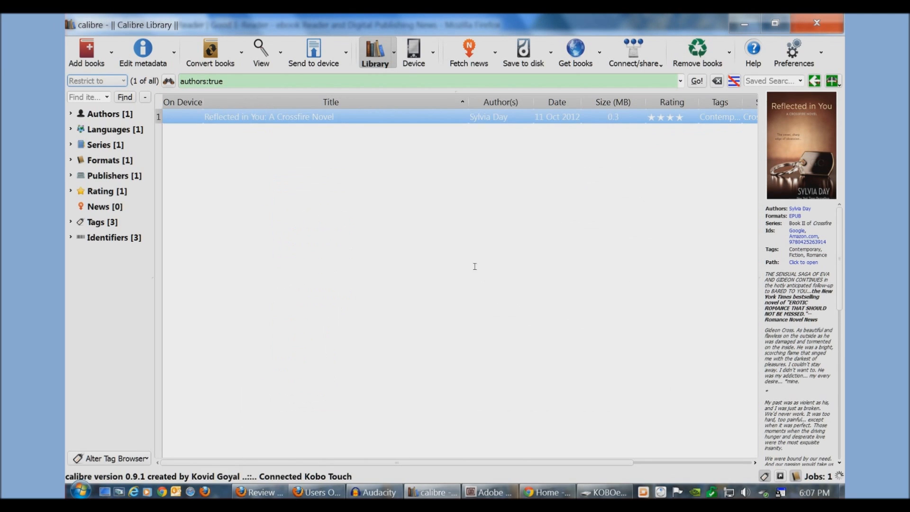
mouse_move(487, 275)
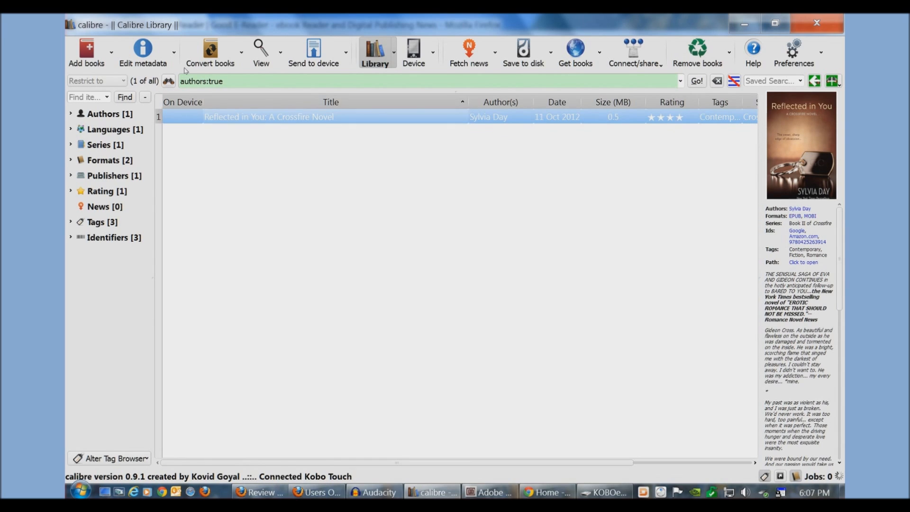
left_click(413, 51)
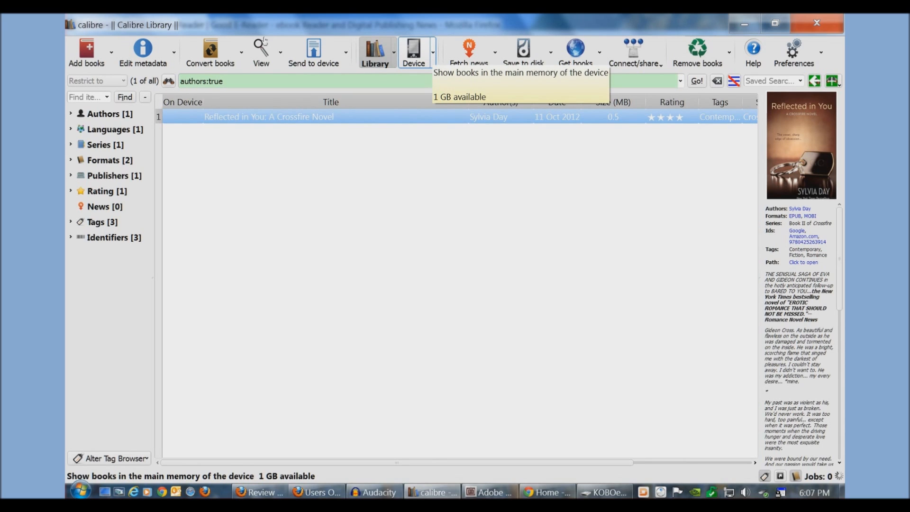
Show the 41 books on the Kobo's main memory and select a Vancouver Sun entry.
left_click(413, 49)
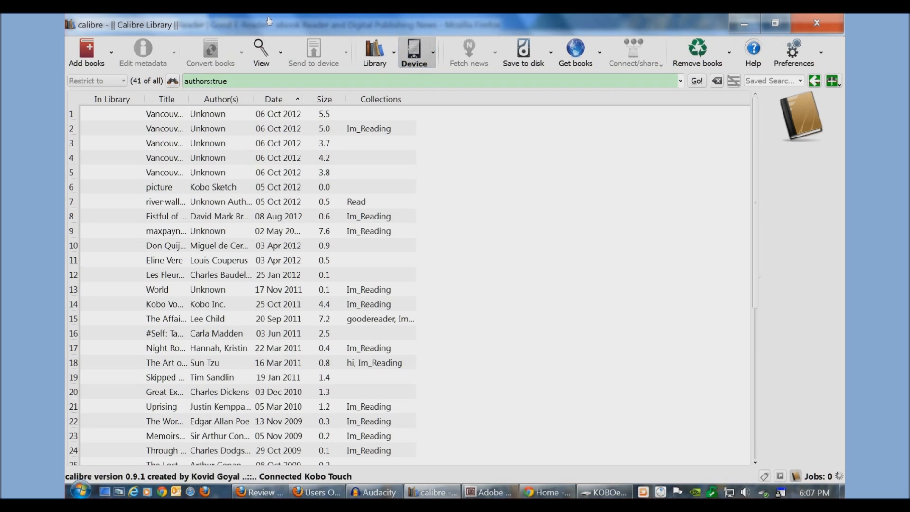
scroll("down", 3)
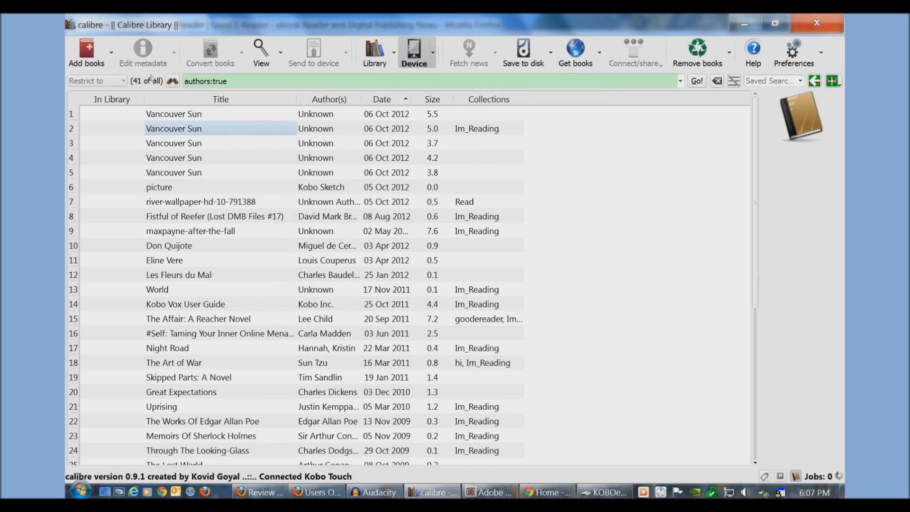
left_click(172, 172)
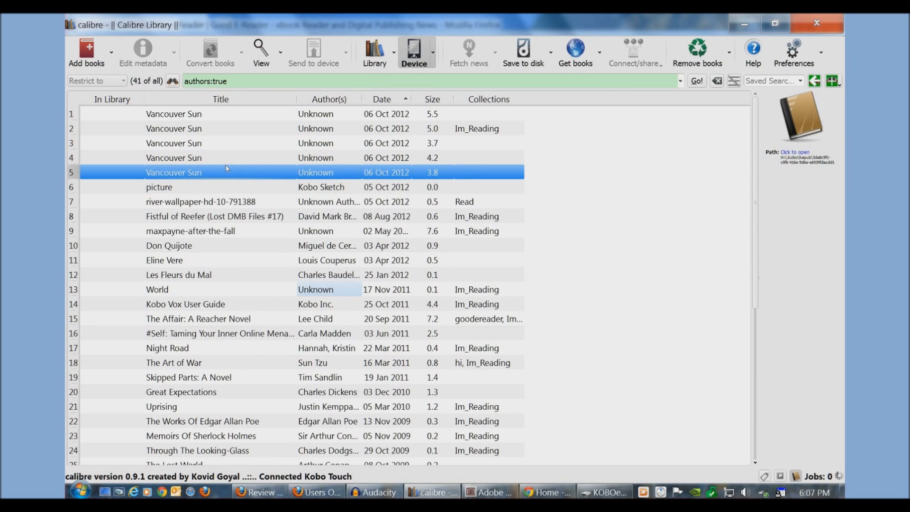
scroll("down", 3)
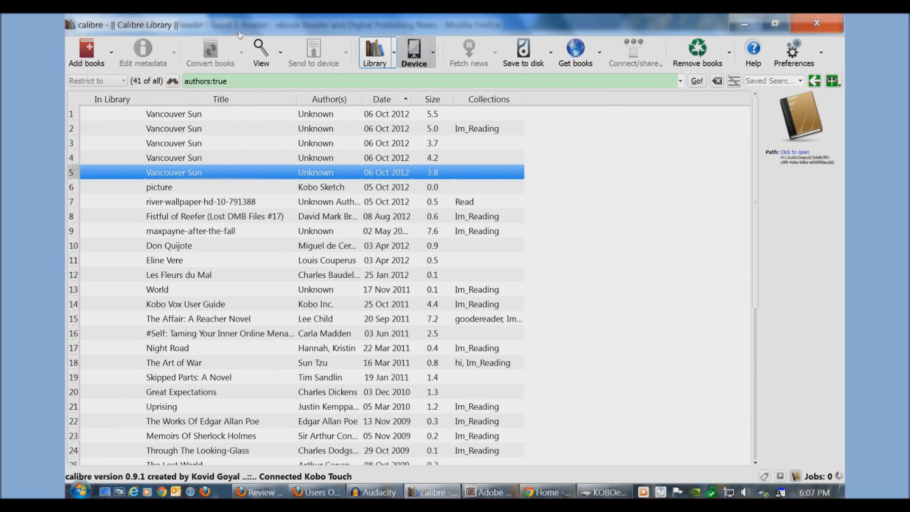
From the library, send Reflected in You to the Kobo's main memory.
left_click(415, 52)
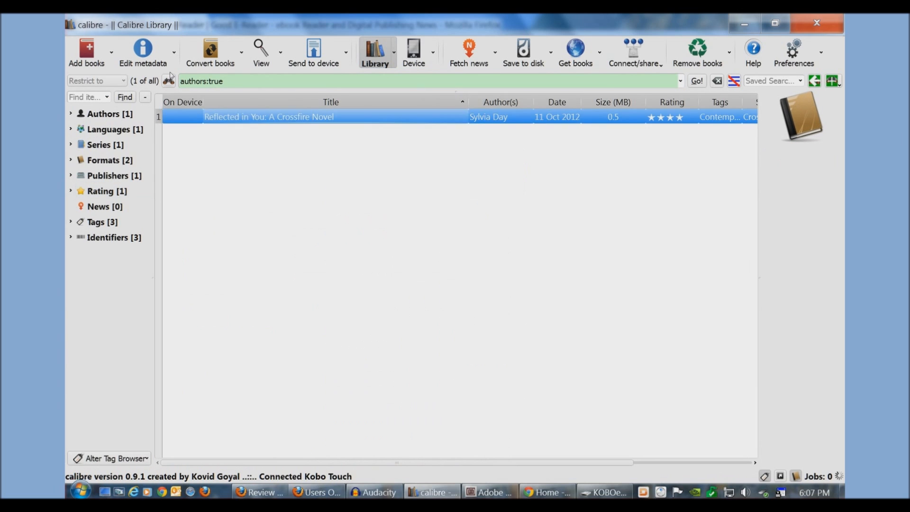
left_click(268, 117)
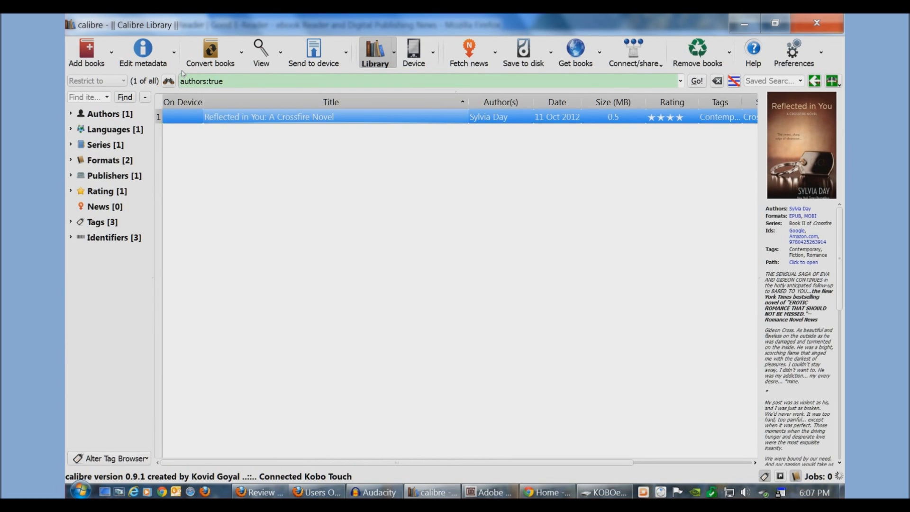
right_click(268, 117)
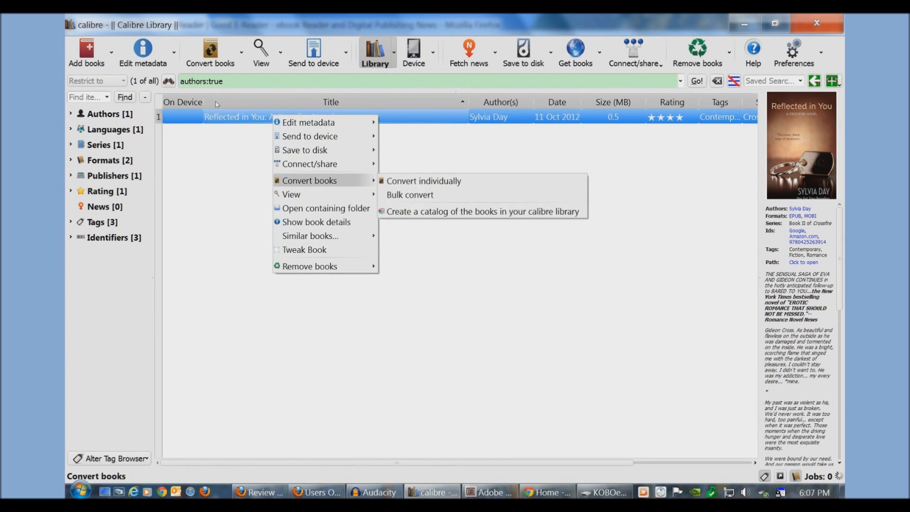
mouse_move(305, 150)
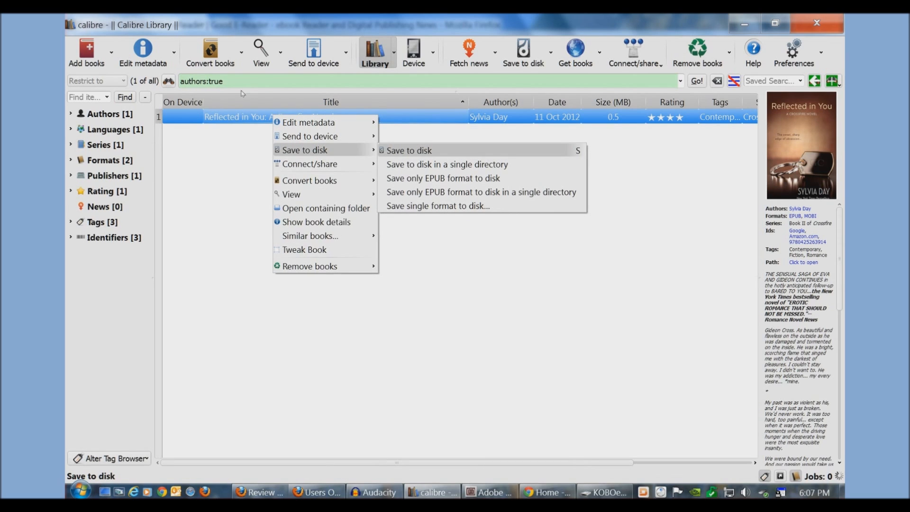
mouse_move(310, 136)
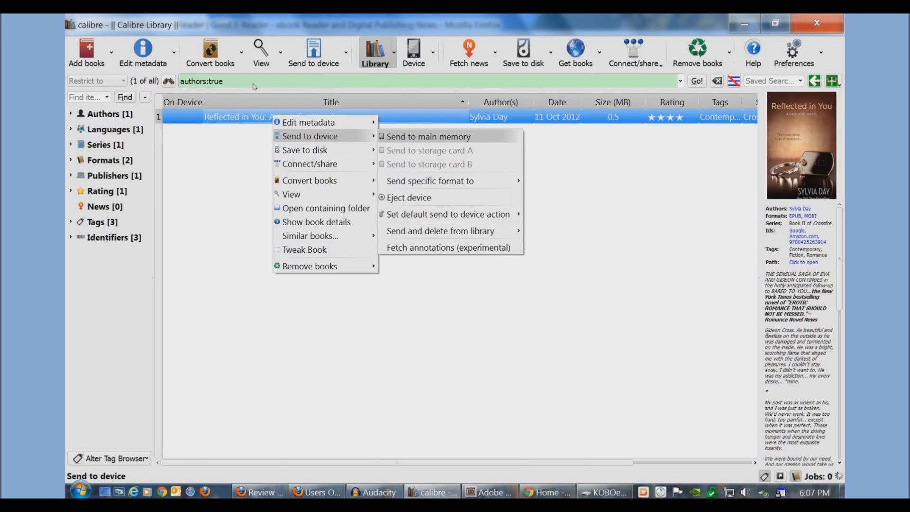
left_click(429, 136)
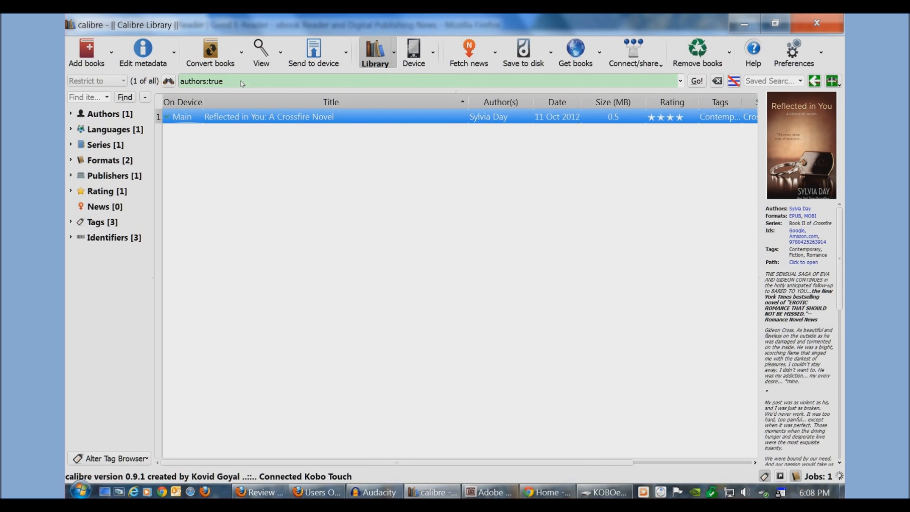
left_click(413, 52)
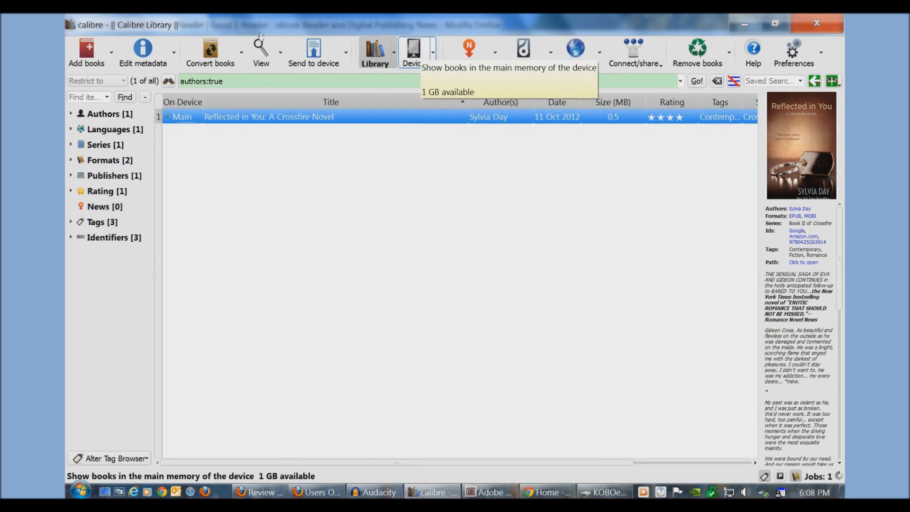
Check the Kobo's book list now counting 42 titles, then bring up Adobe Digital Editions.
left_click(413, 51)
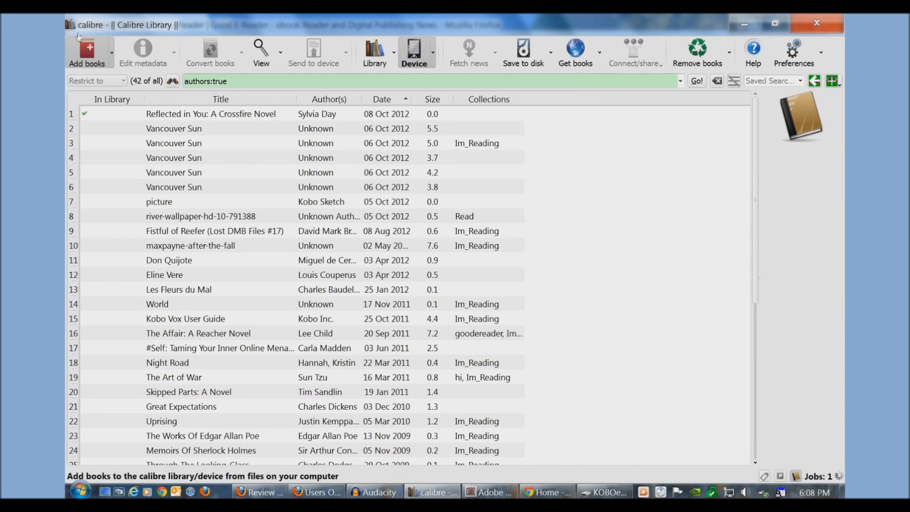
left_click(87, 53)
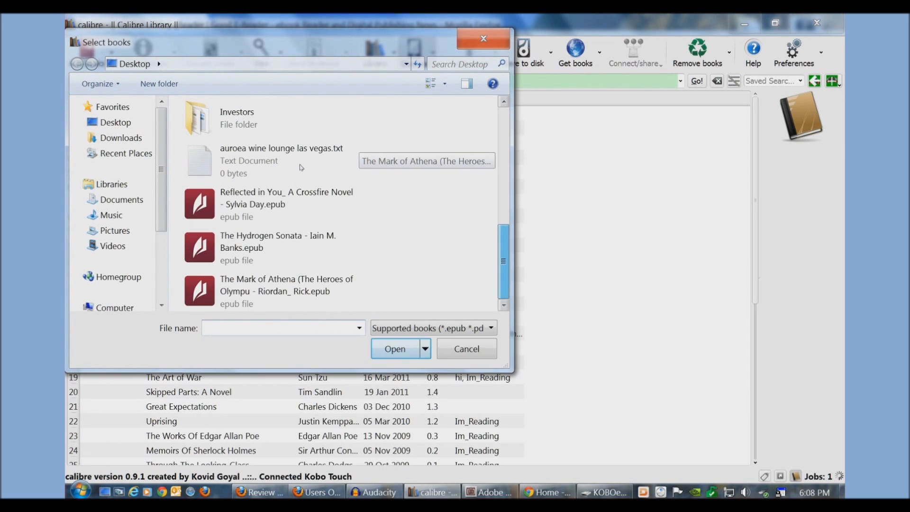
left_click(394, 349)
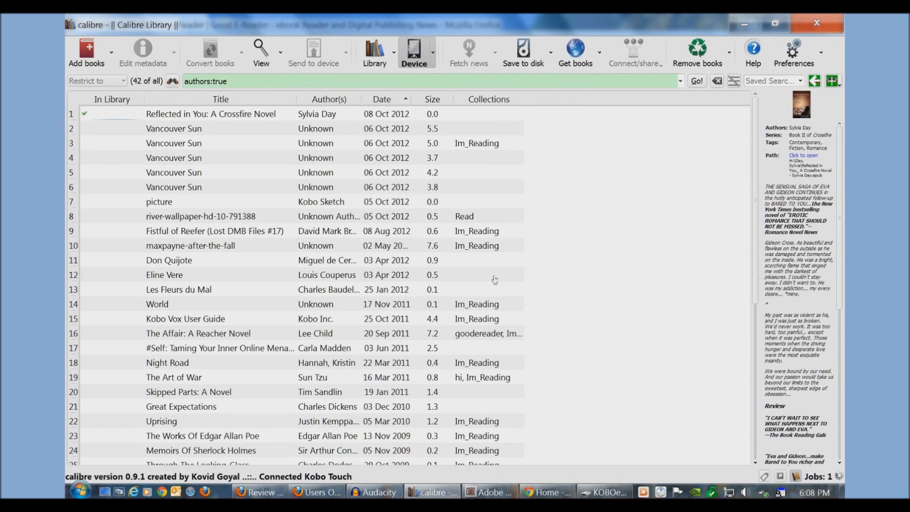
left_click(211, 113)
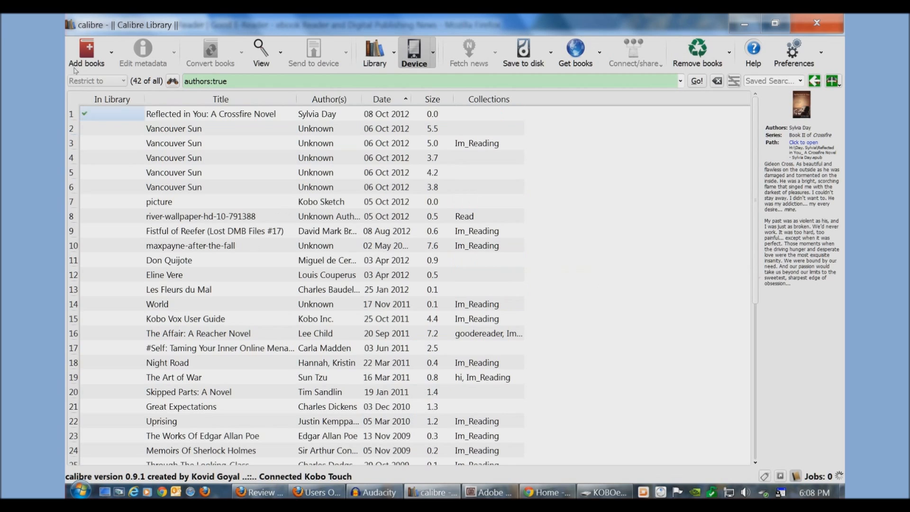
left_click(315, 333)
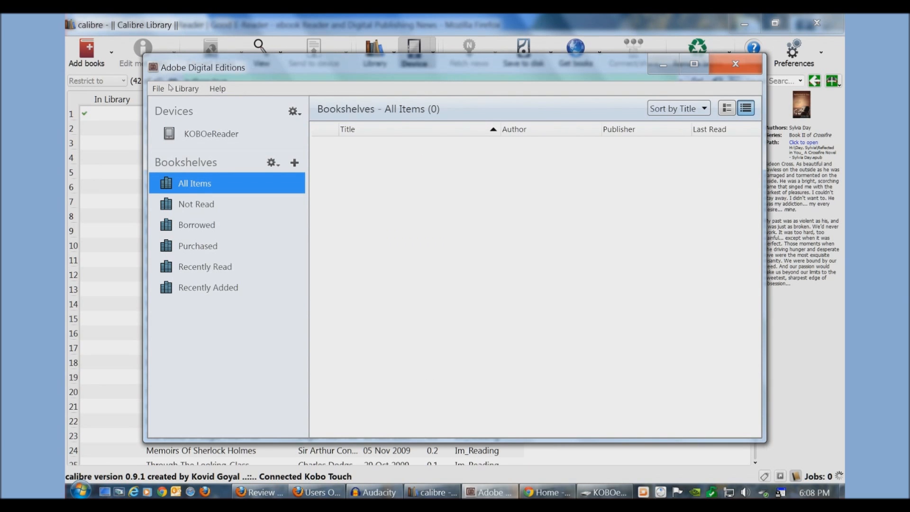
left_click_drag(198, 67, 238, 66)
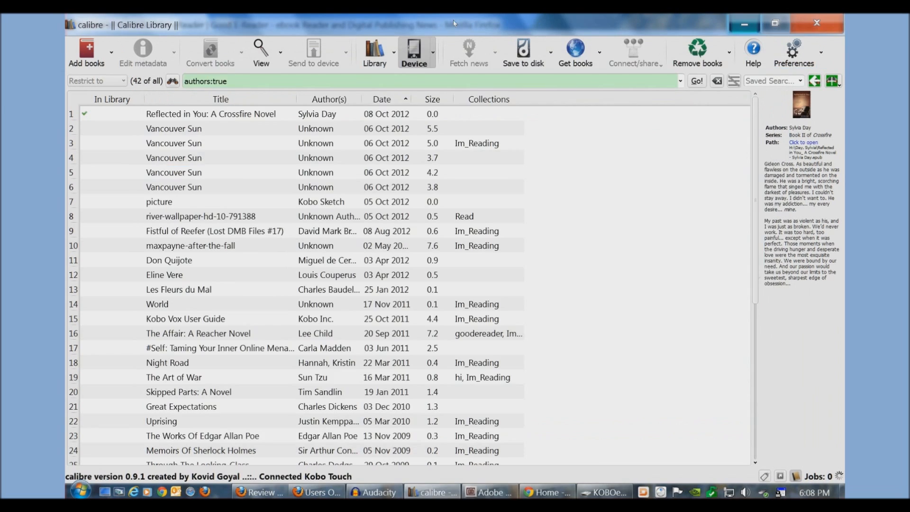
left_click(487, 492)
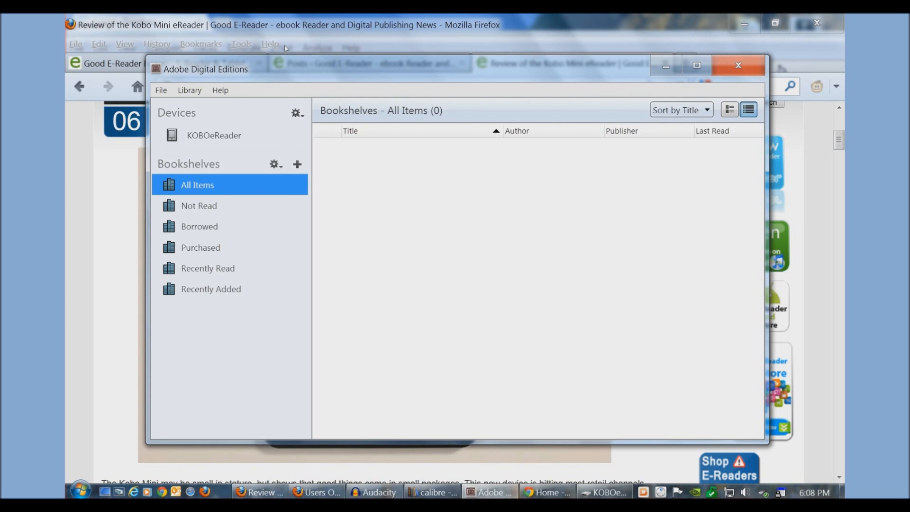
mouse_move(146, 84)
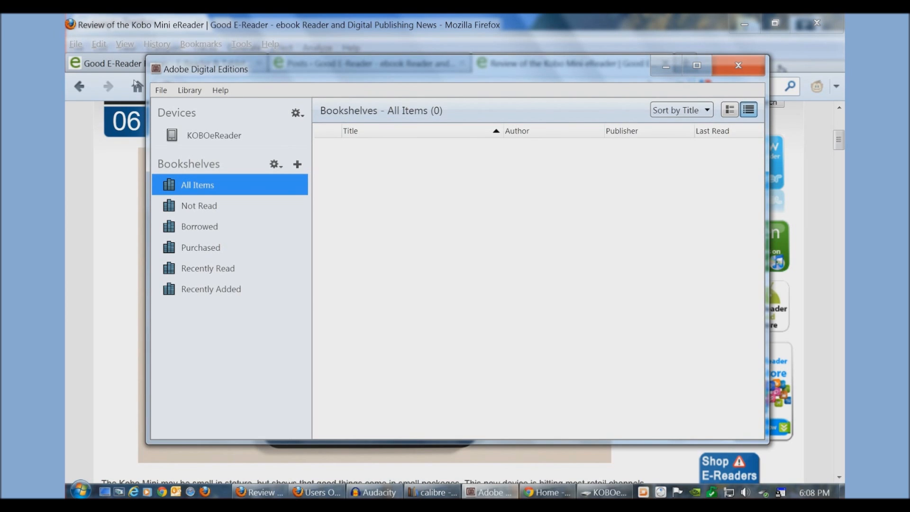
left_click(214, 135)
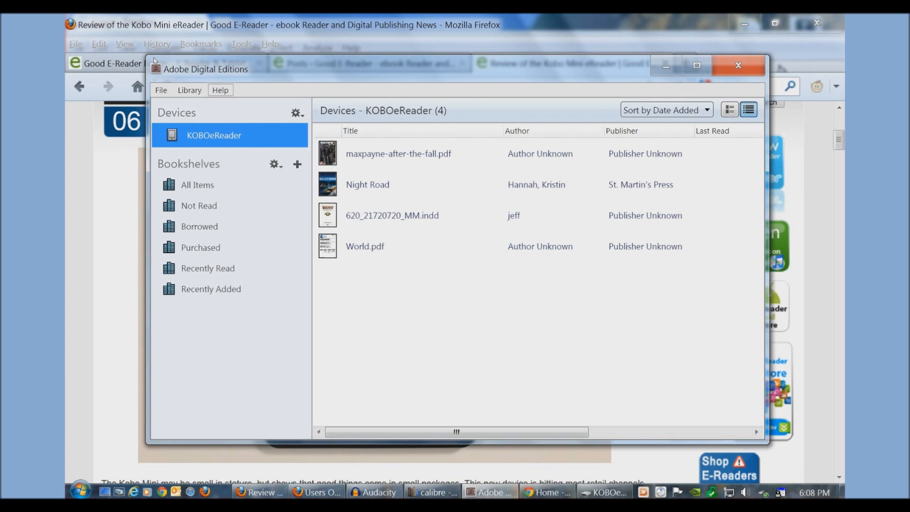
mouse_move(155, 60)
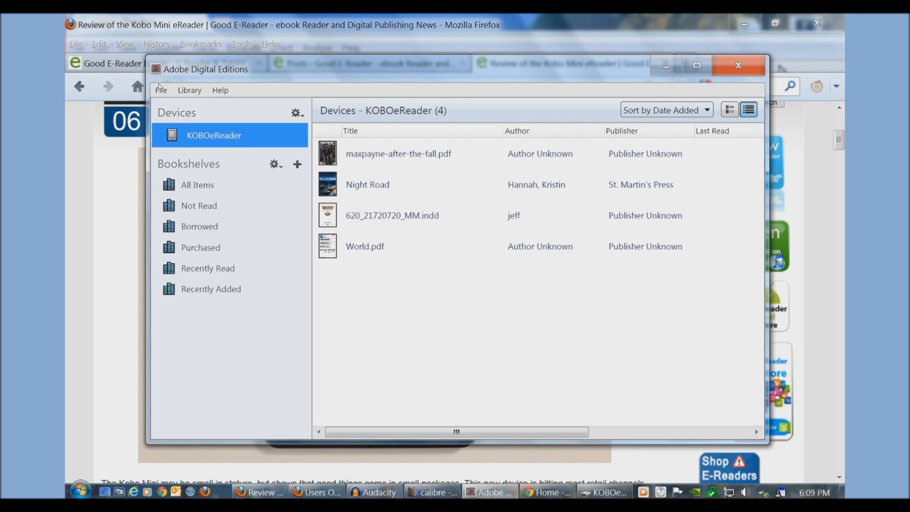
left_click(220, 90)
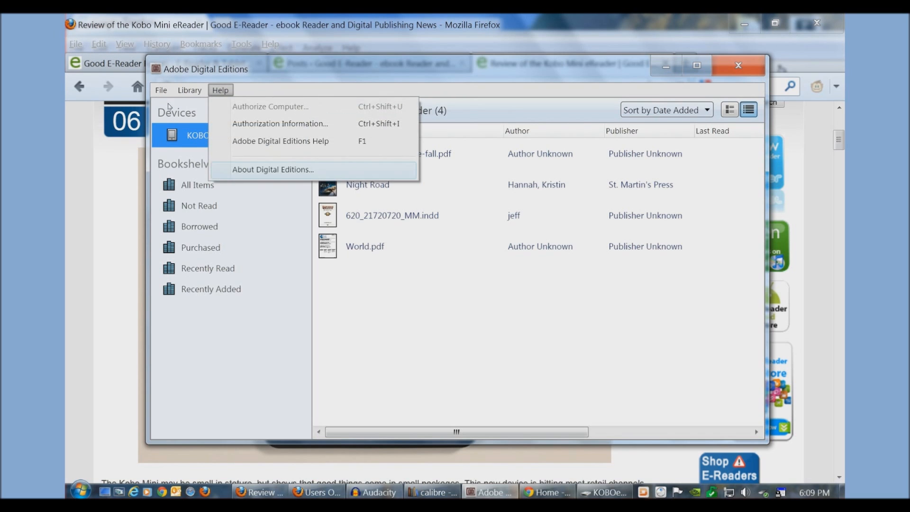
left_click(273, 169)
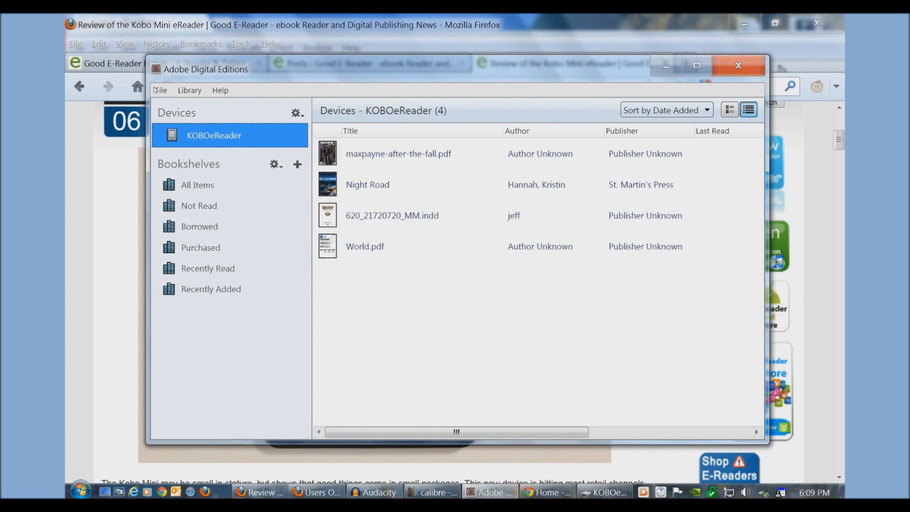
left_click(398, 154)
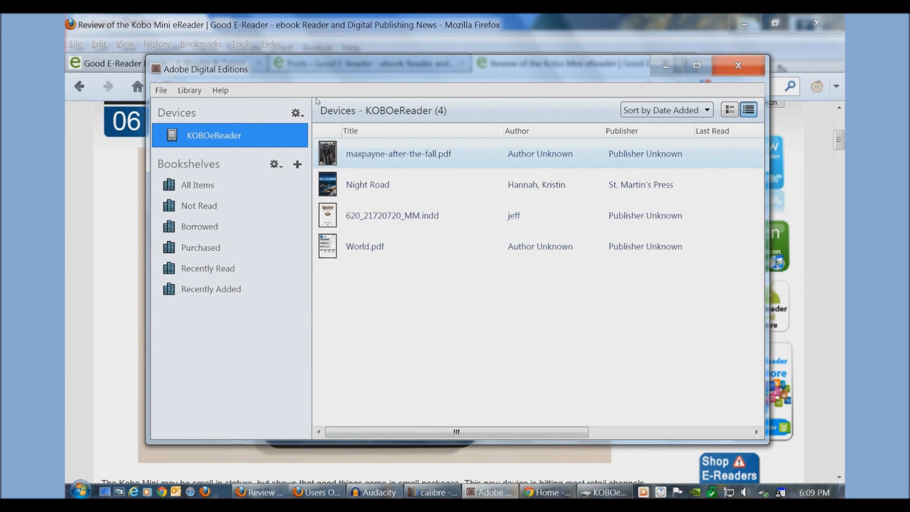
left_click(391, 215)
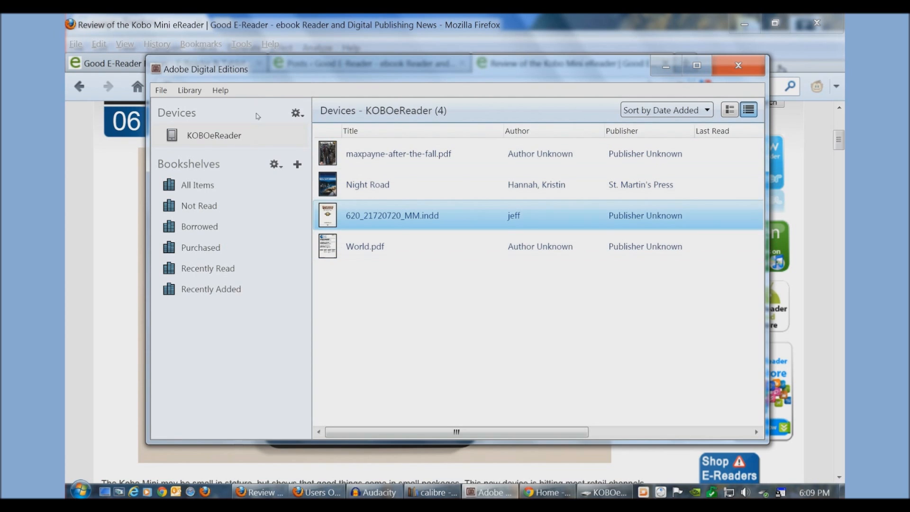
left_click(398, 154)
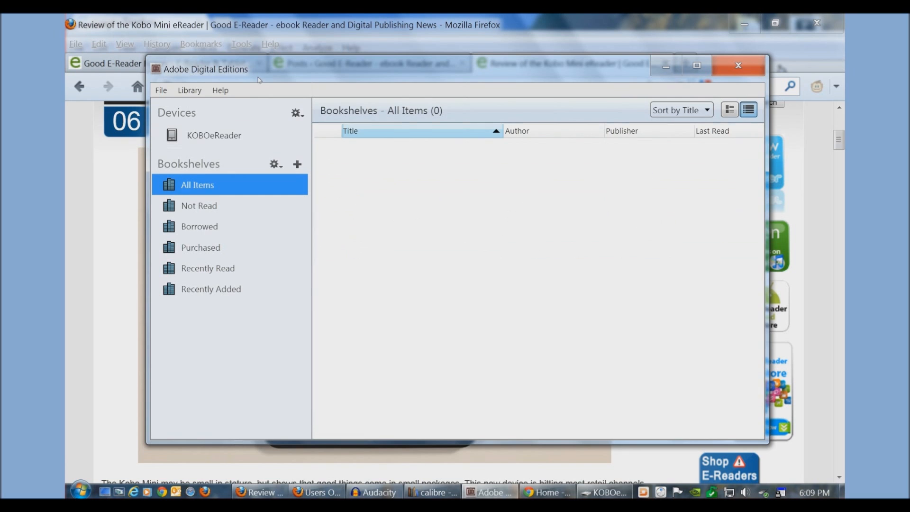
Add The Hydrogen Sonata epub from the Desktop to the Adobe Digital Editions library.
left_click(220, 90)
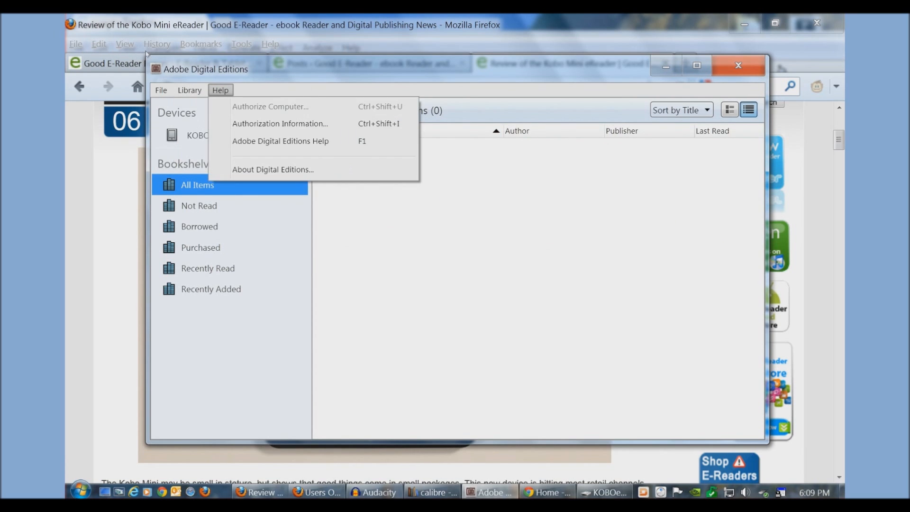
left_click(161, 90)
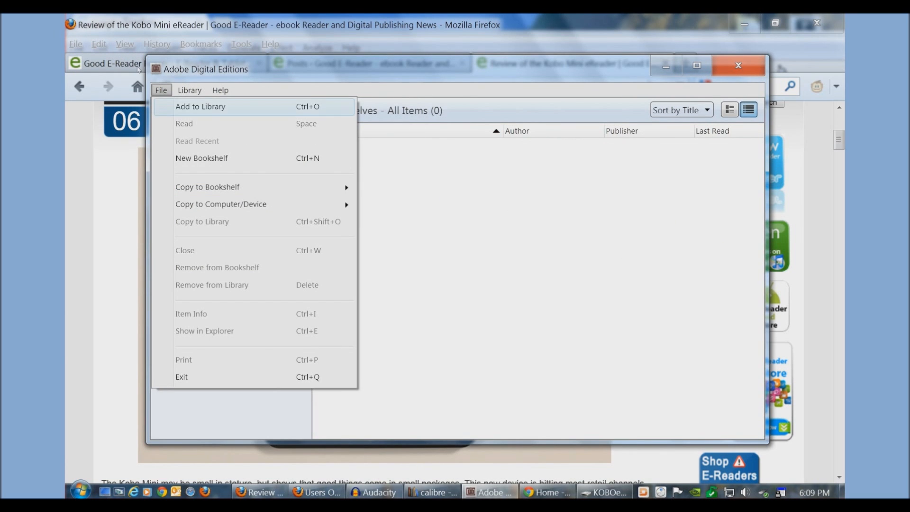
mouse_move(116, 63)
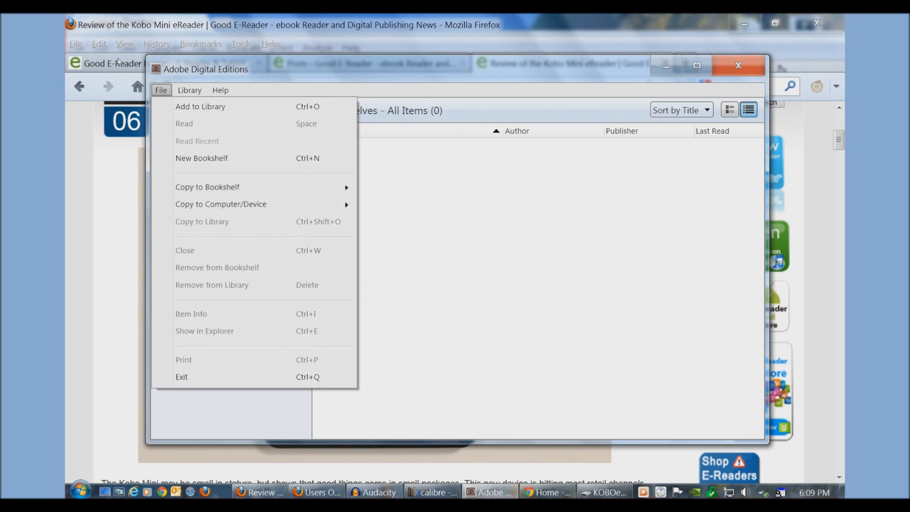
left_click(200, 106)
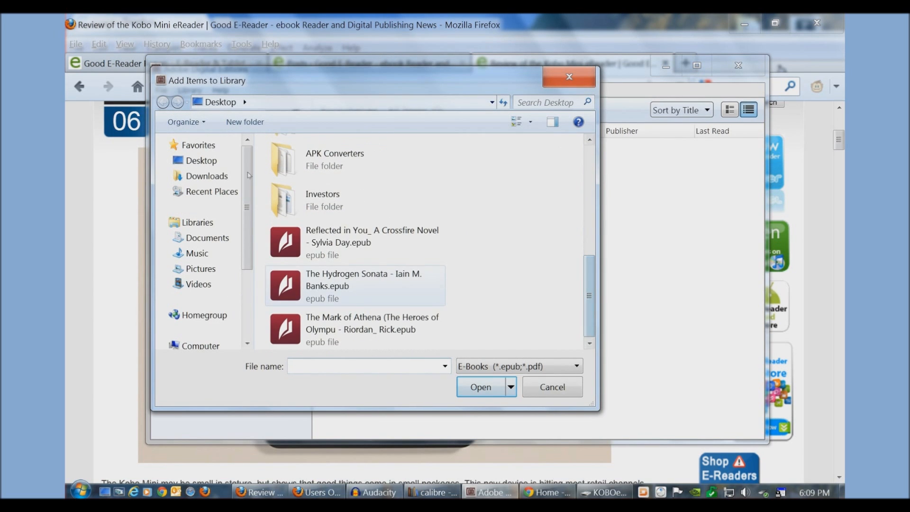
left_click(480, 387)
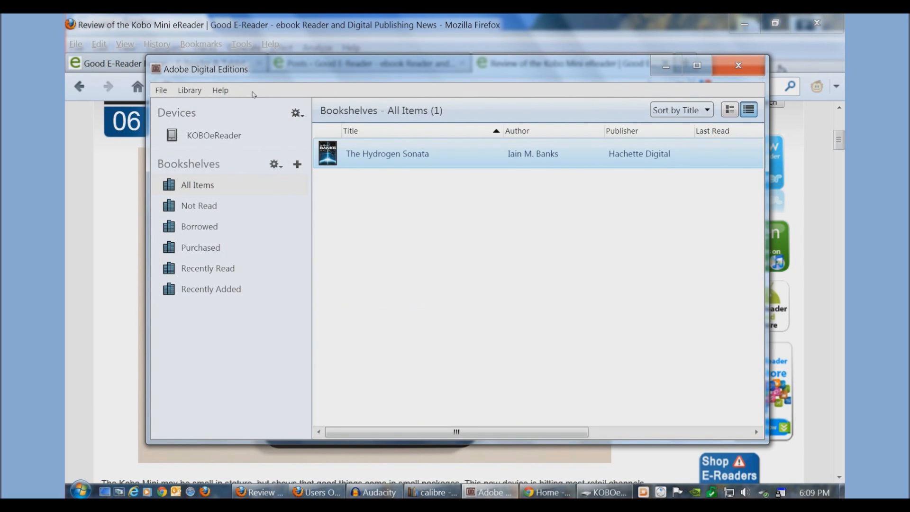
mouse_move(239, 94)
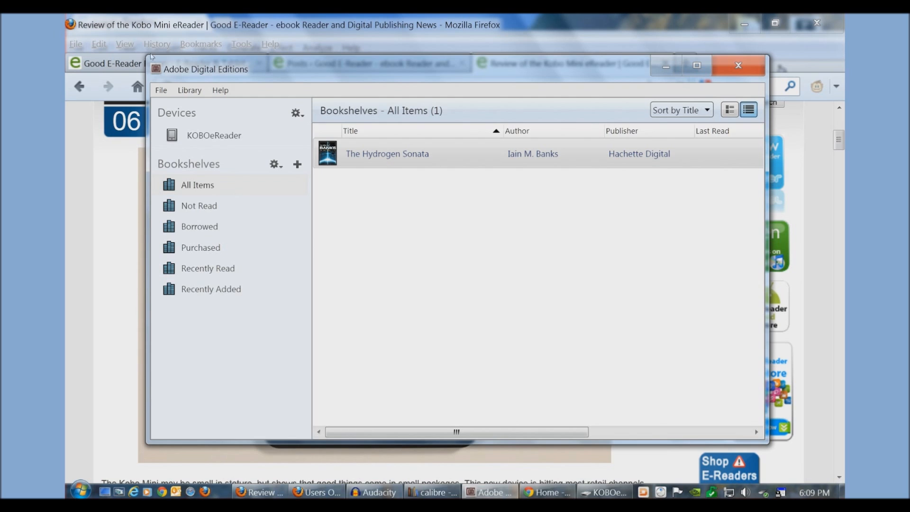
Select The Hydrogen Sonata in the library, with its epub now on the KOBOeReader drive.
left_click(387, 153)
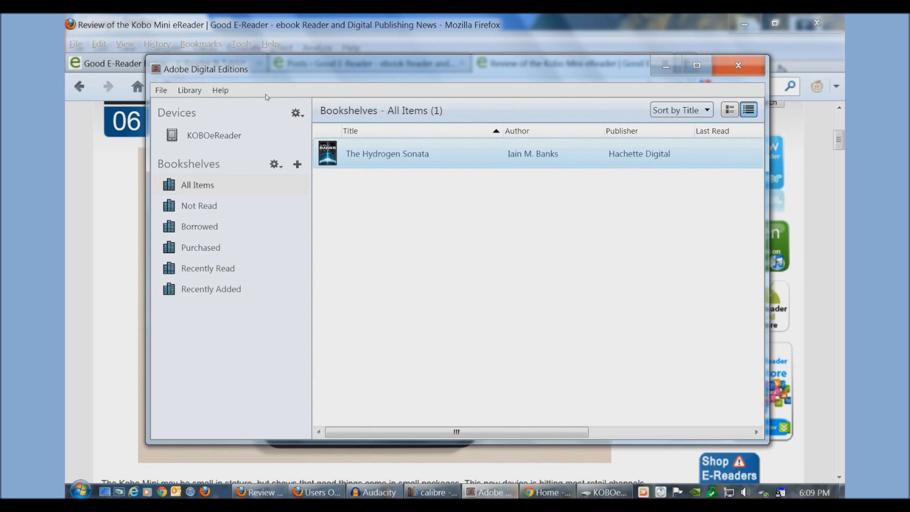
mouse_move(221, 93)
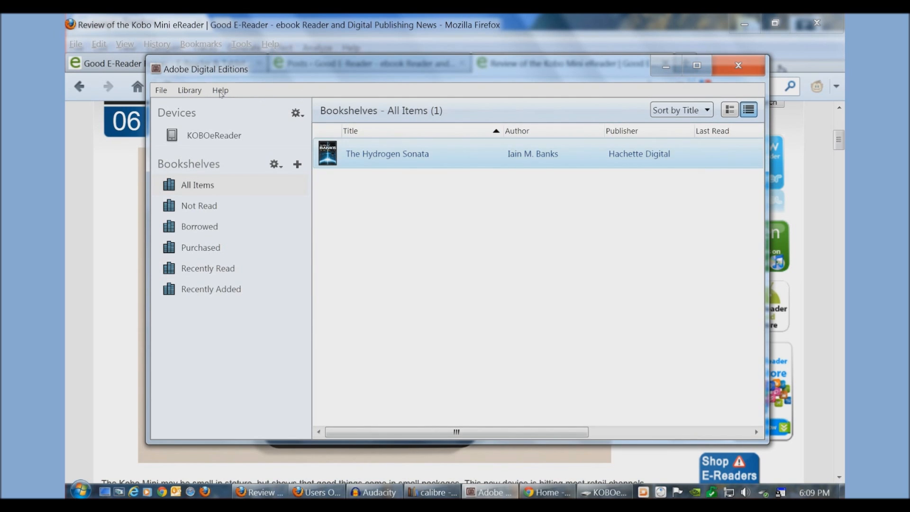
mouse_move(252, 97)
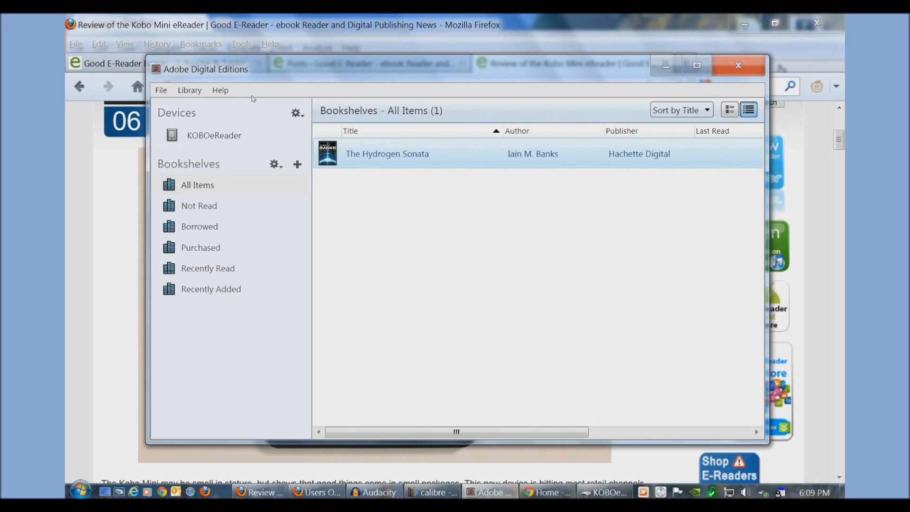
mouse_move(252, 94)
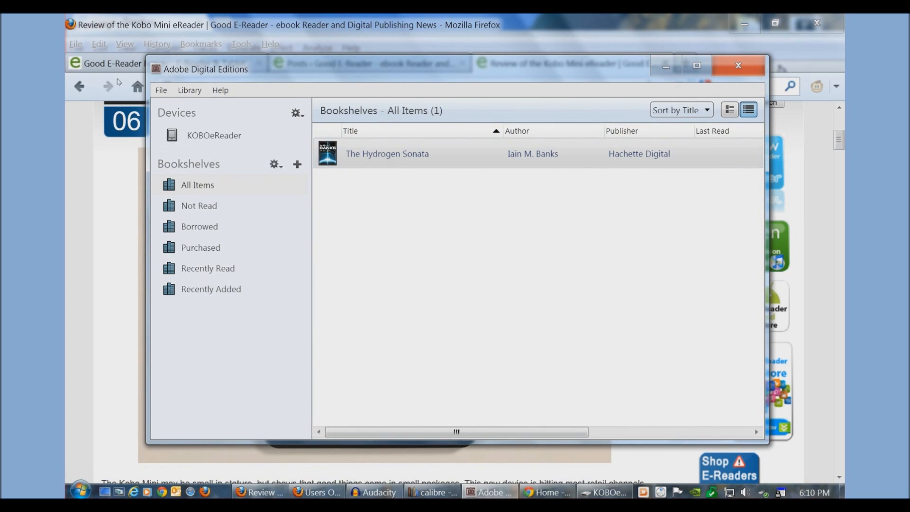
left_click(387, 154)
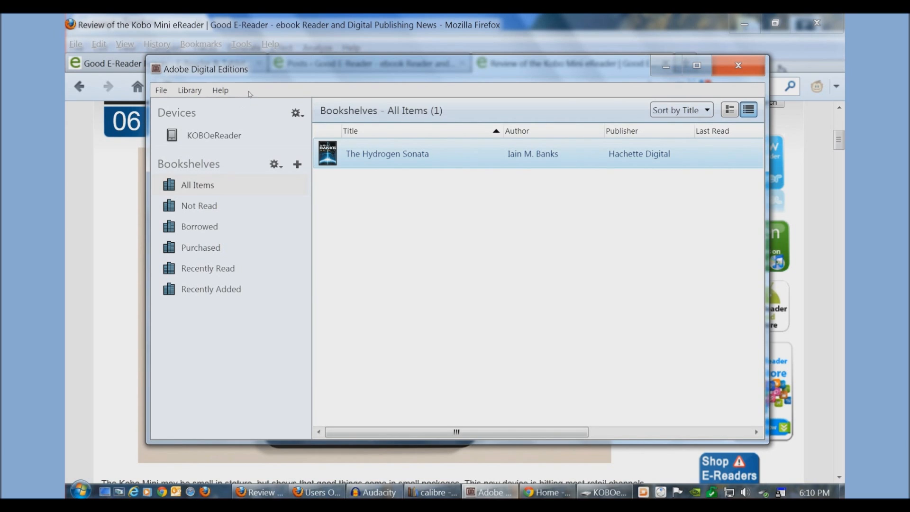
mouse_move(162, 89)
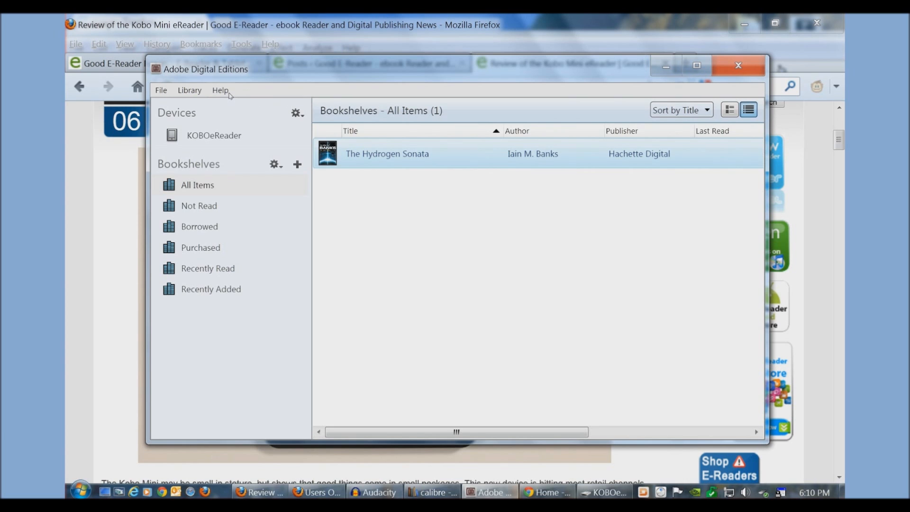
left_click(737, 64)
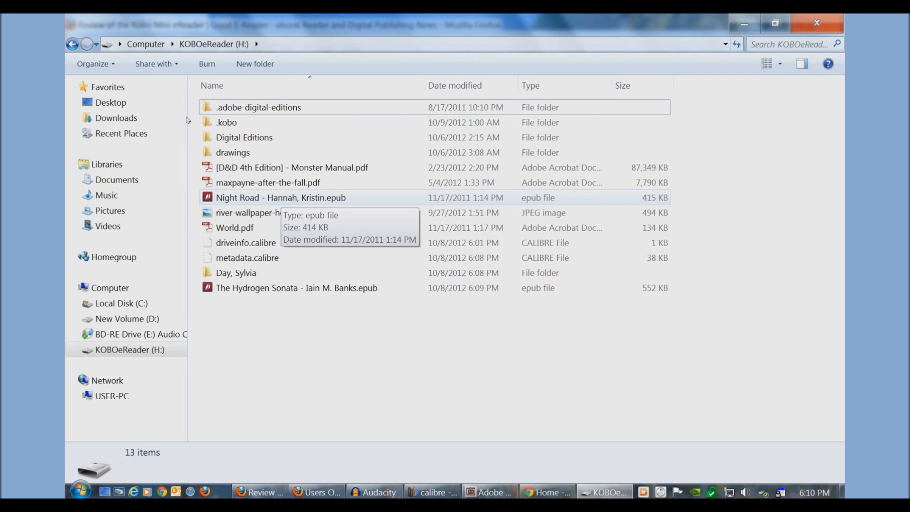
Copy The Mark of Athena epub from the Desktop and paste it onto the KOBOeReader (H:) drive.
left_click(297, 287)
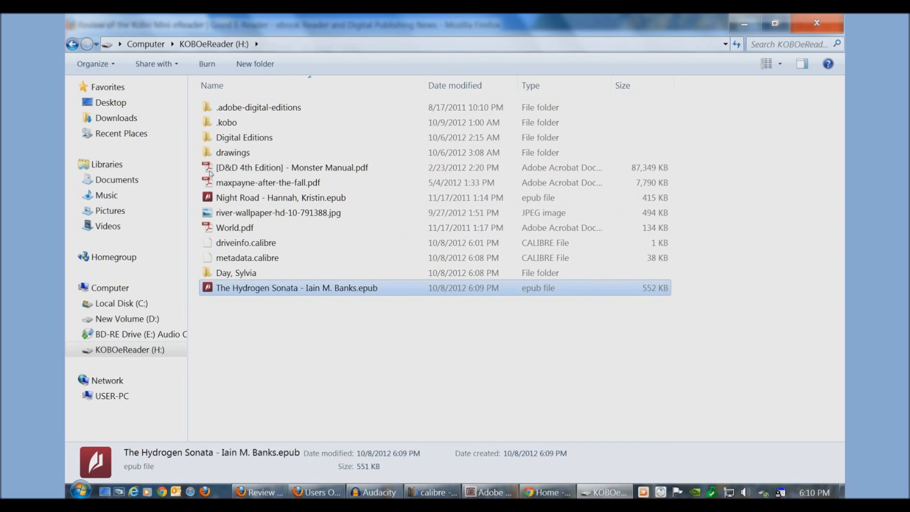
left_click(292, 168)
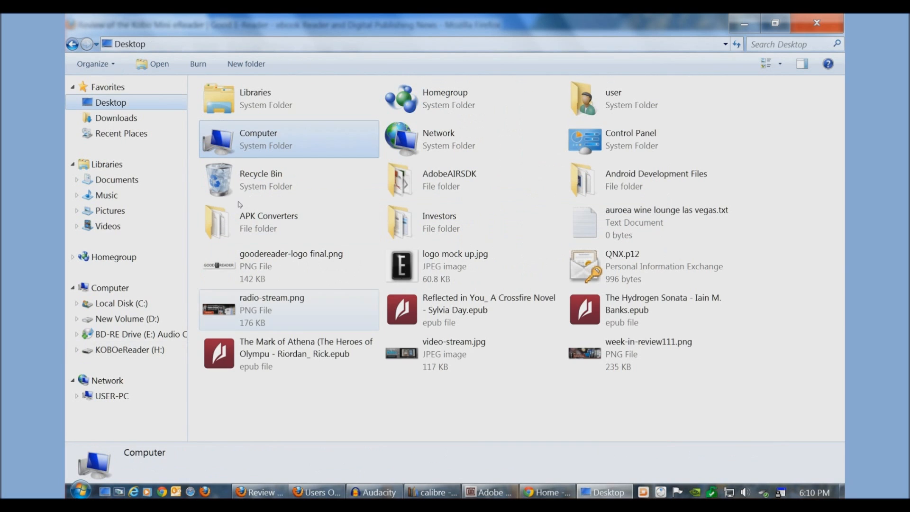
right_click(288, 354)
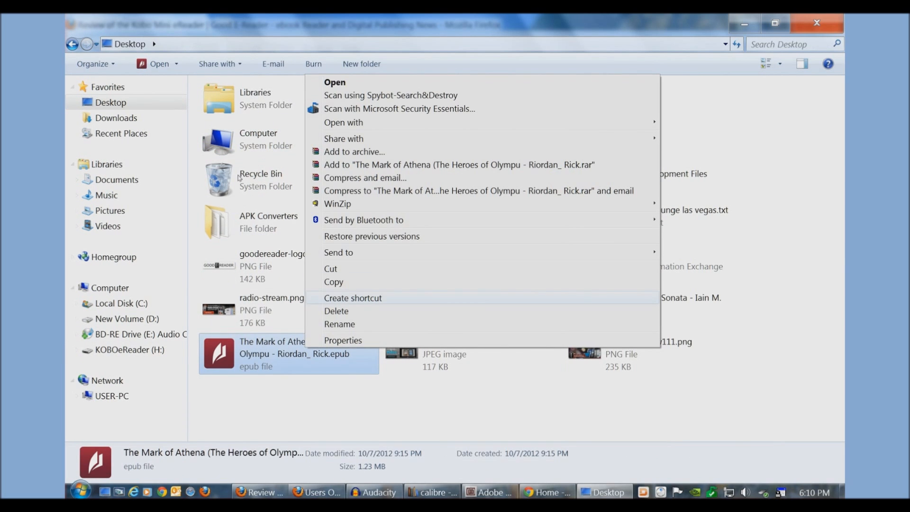
left_click(339, 290)
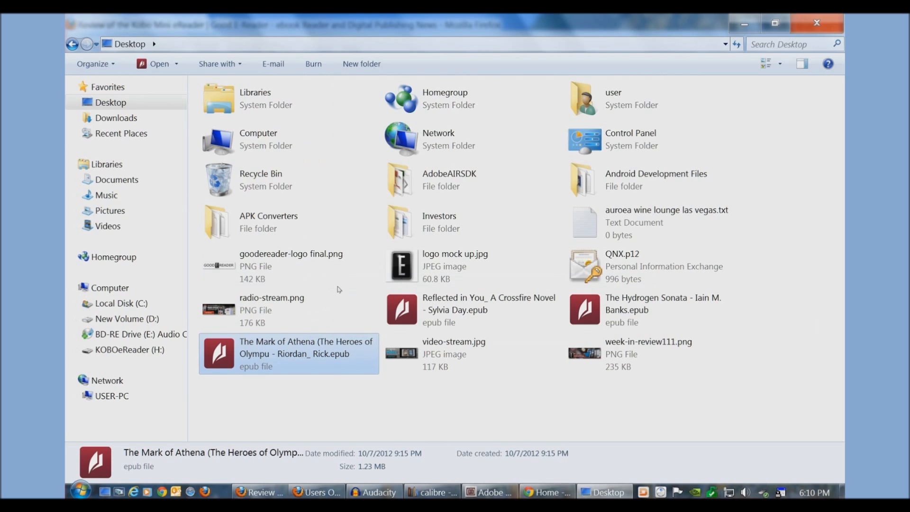
mouse_move(295, 291)
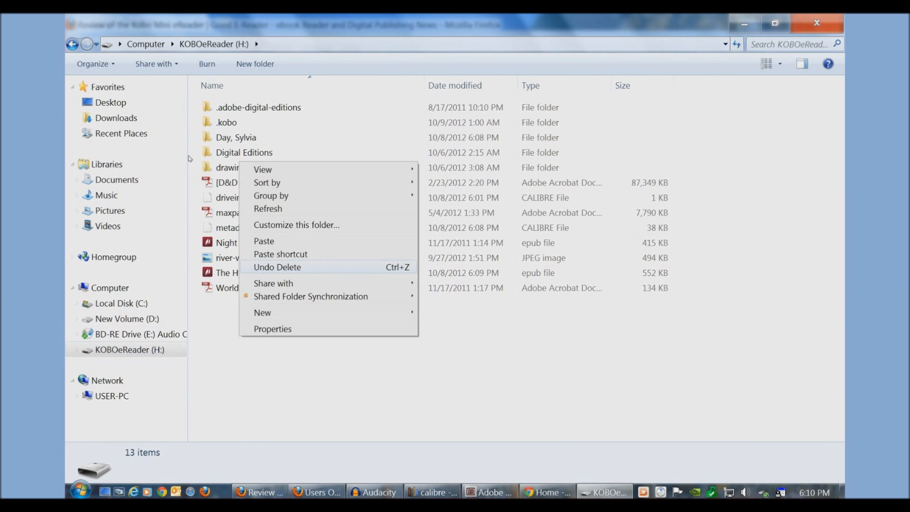
left_click(277, 268)
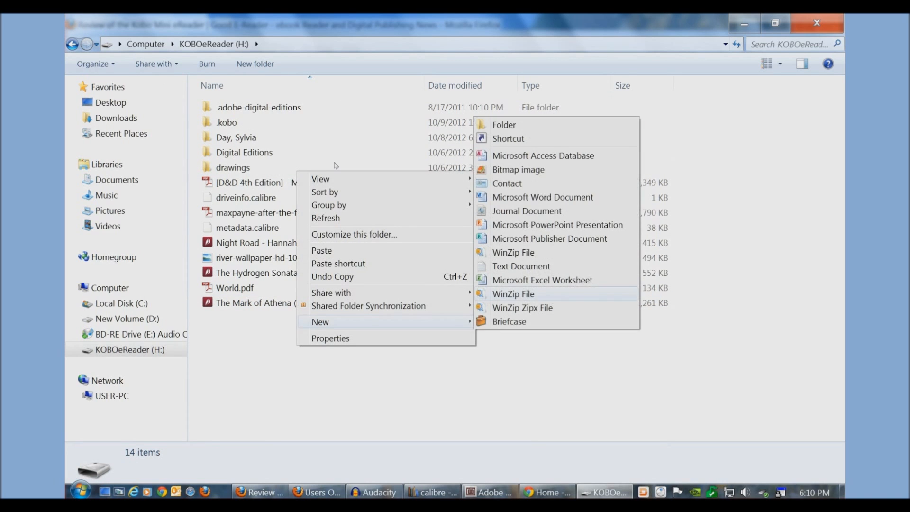
Create a 'hannah, kristin' folder on the Kobo drive and move the Night Road epub into it.
left_click(504, 124)
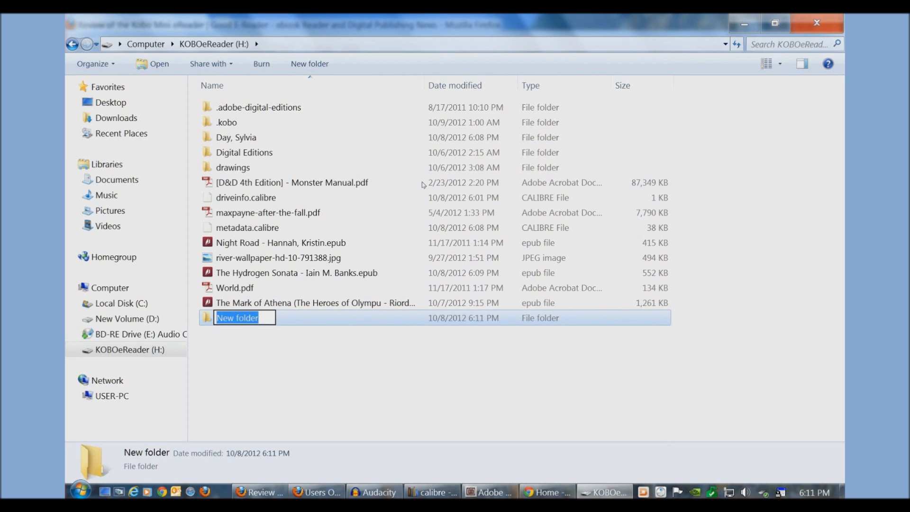
type("hannah,")
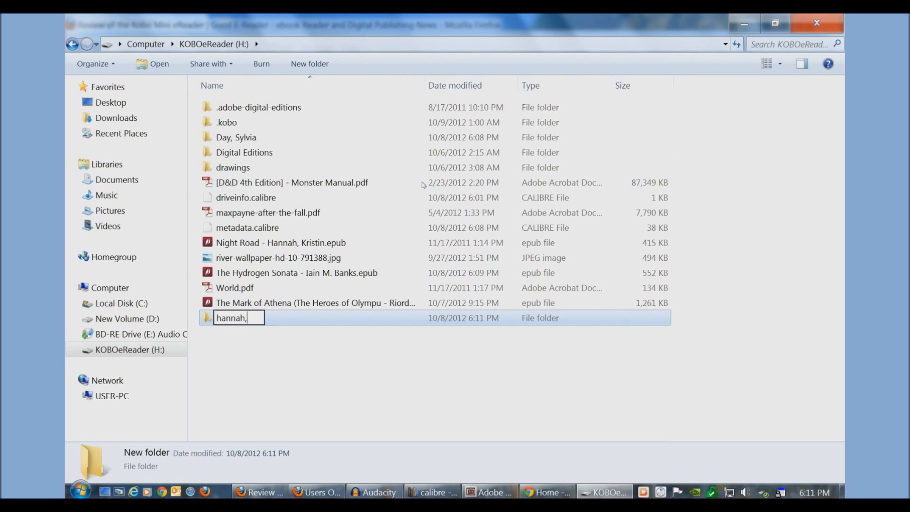
type("kristin")
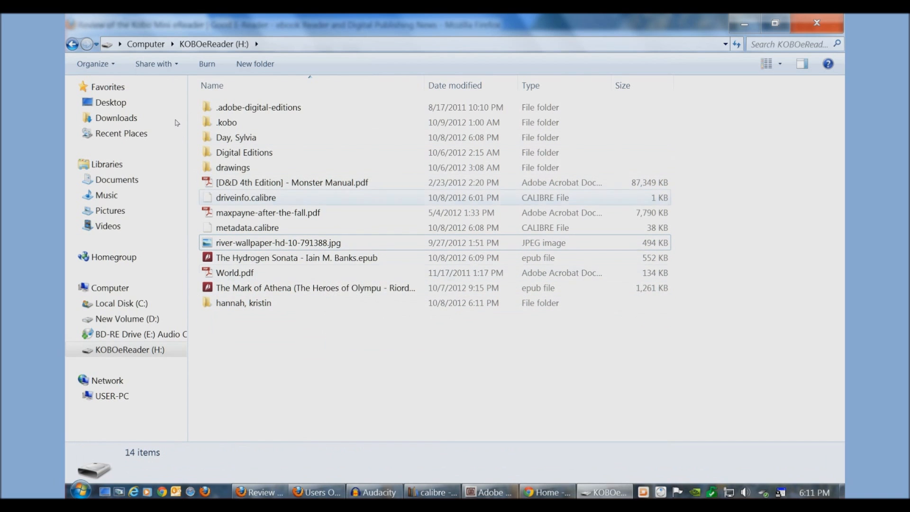
left_click(278, 243)
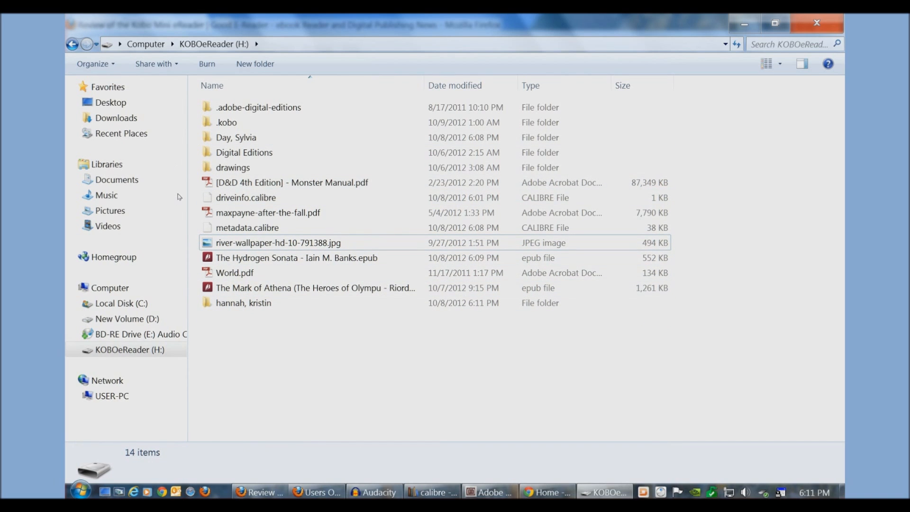
left_click(314, 287)
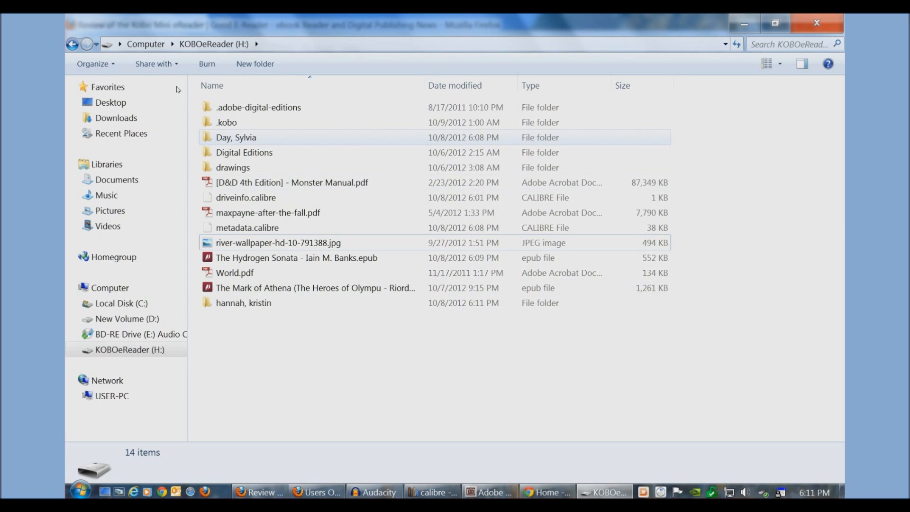
left_click(236, 136)
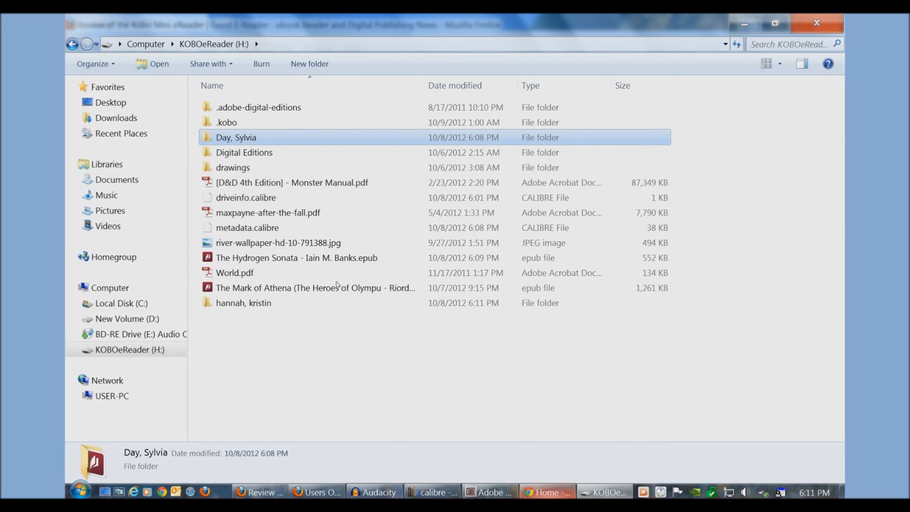
left_click(546, 492)
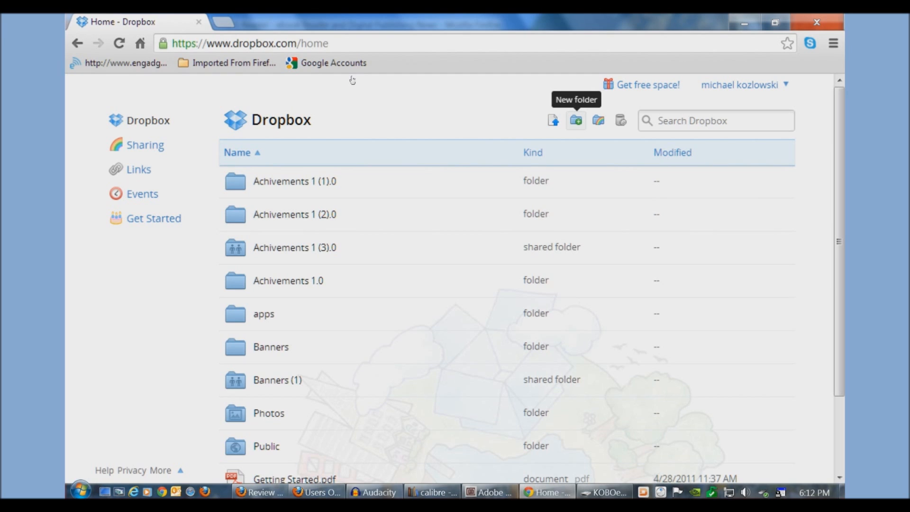
mouse_move(345, 52)
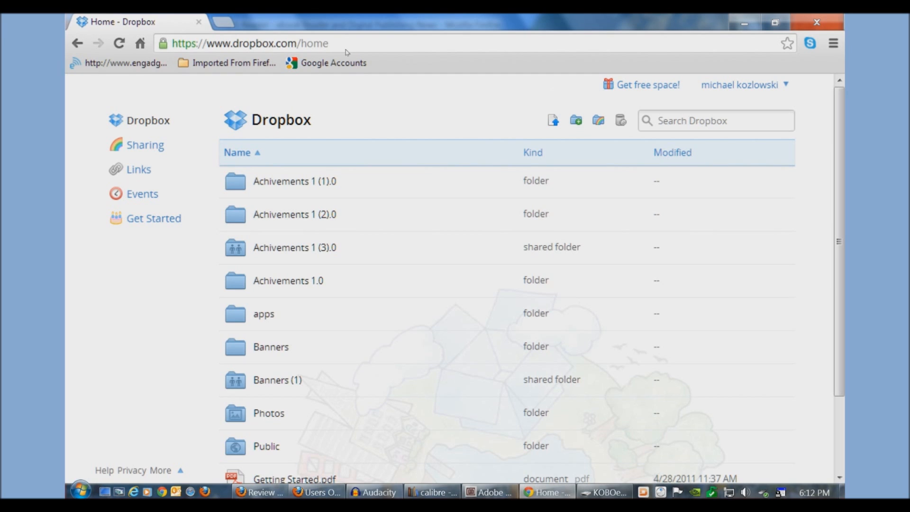
mouse_move(488, 58)
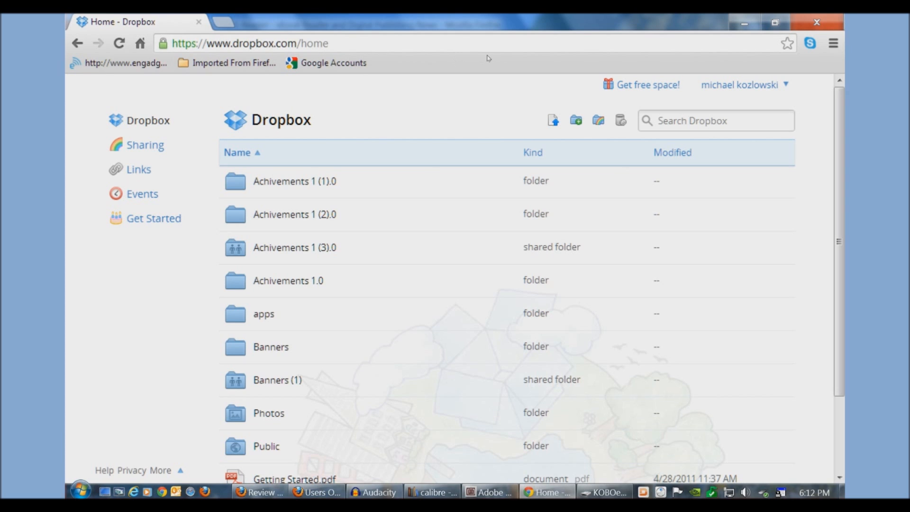
Show the Dropbox web home with the account's folder list.
left_click(672, 151)
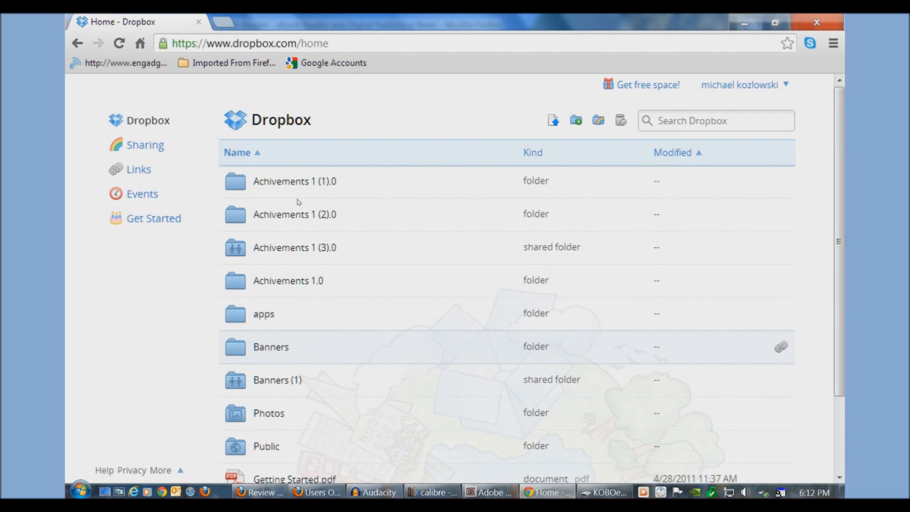
mouse_move(576, 120)
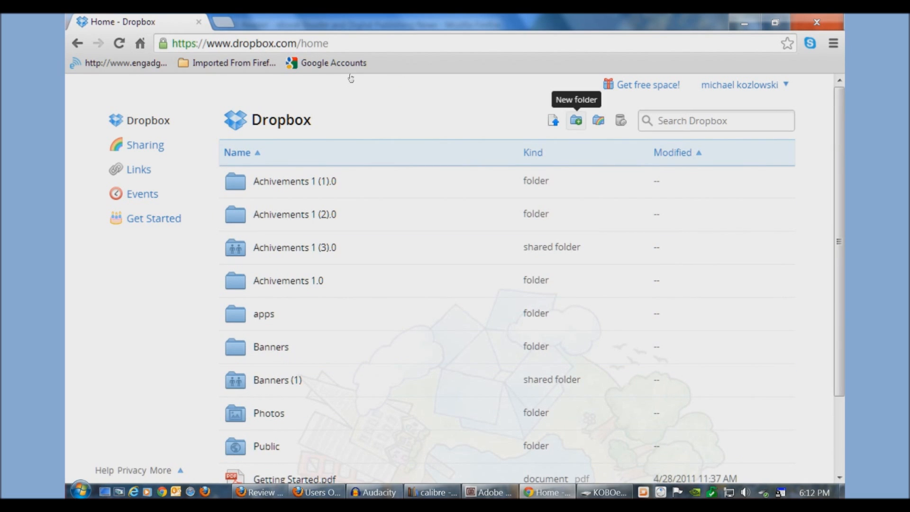
Upload The Mark of Athena epub to Dropbox and dismiss the finished upload summary.
left_click(553, 121)
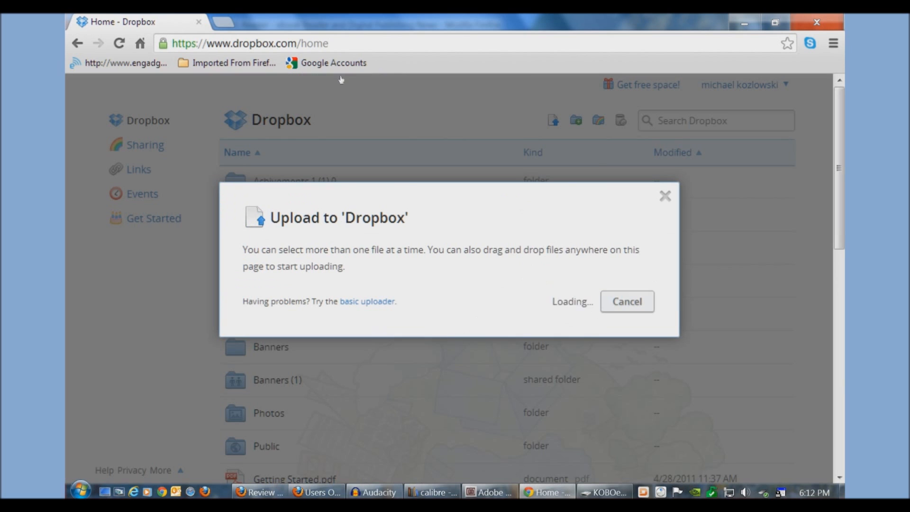
left_click(555, 302)
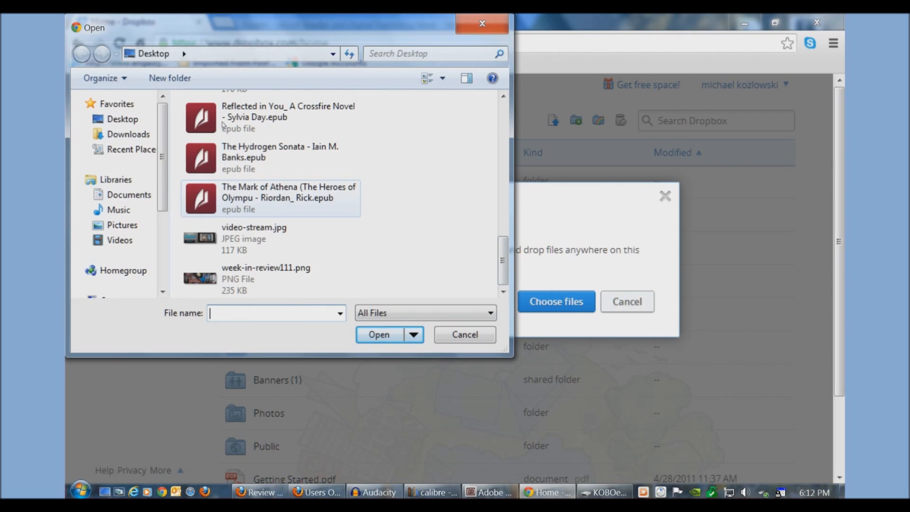
left_click(378, 334)
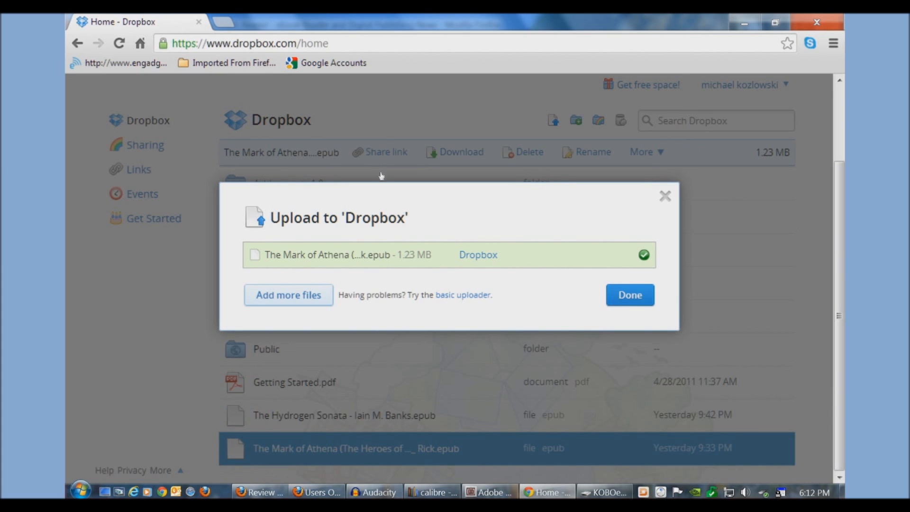
left_click(630, 295)
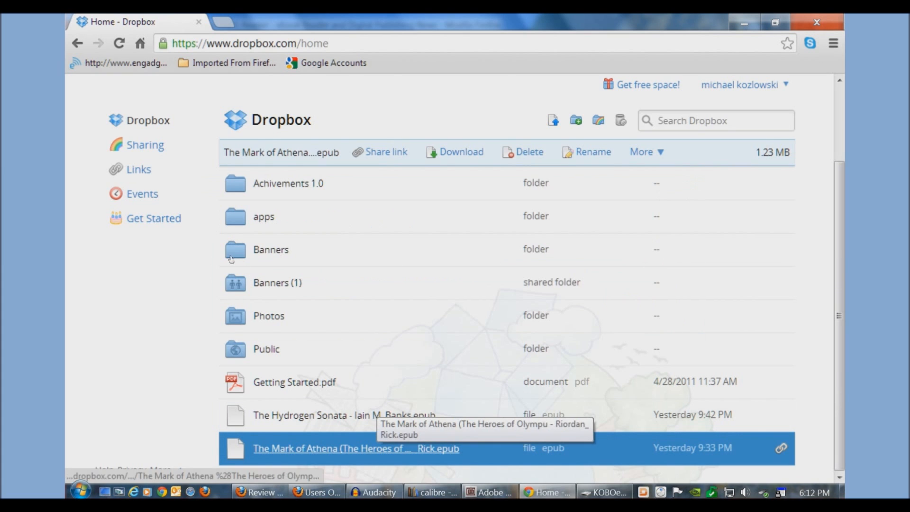
left_click(460, 152)
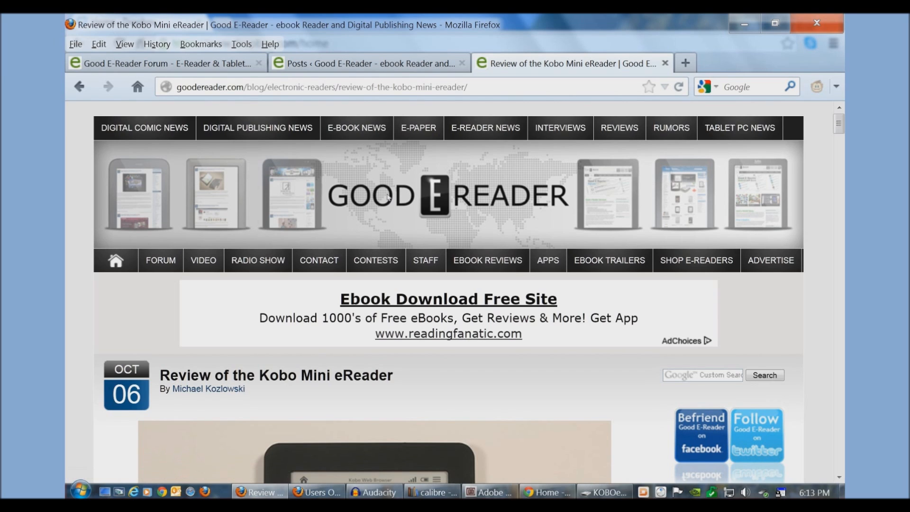
mouse_move(295, 224)
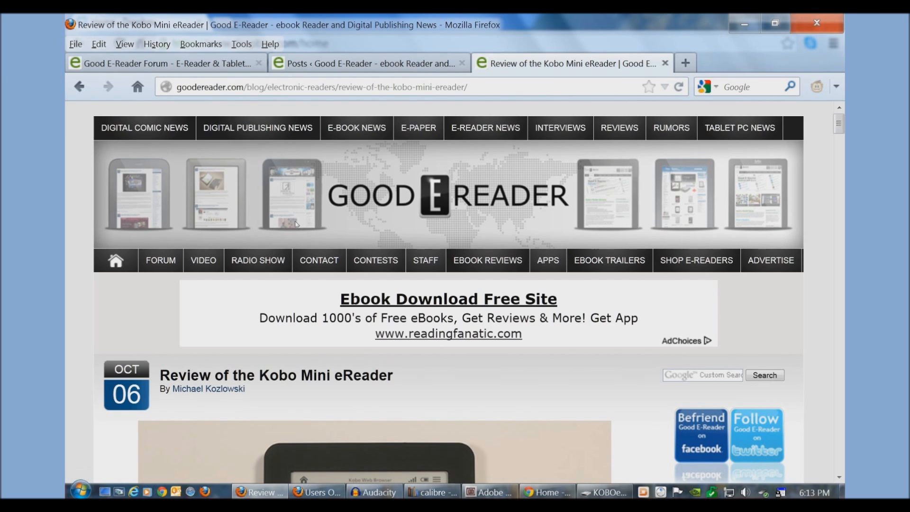
scroll("down", 3)
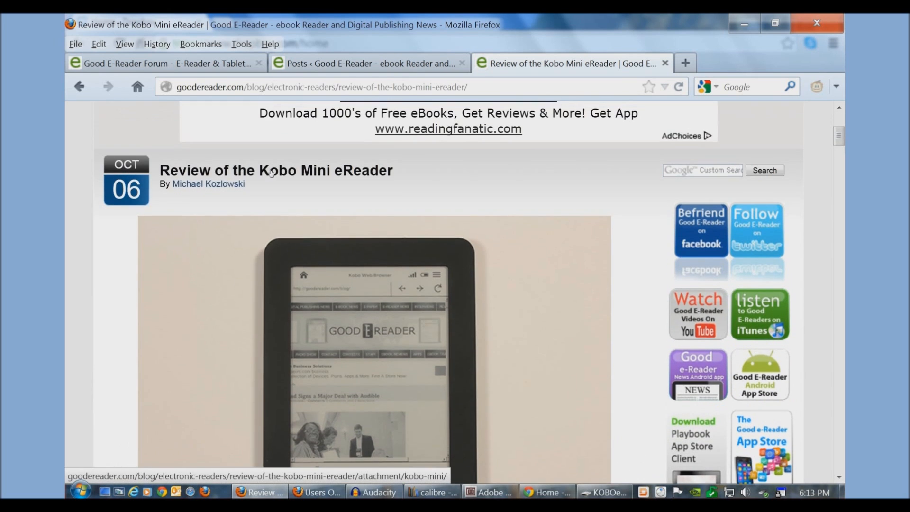
scroll("up", 3)
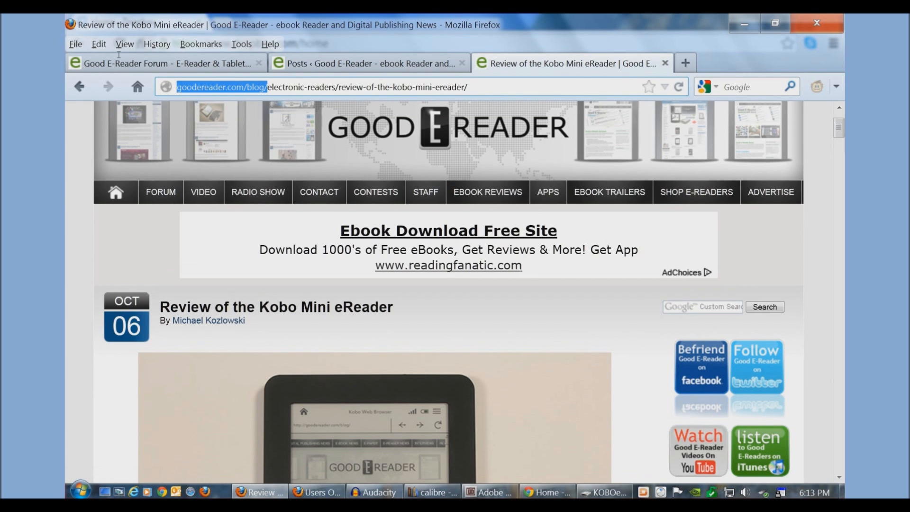
mouse_move(352, 273)
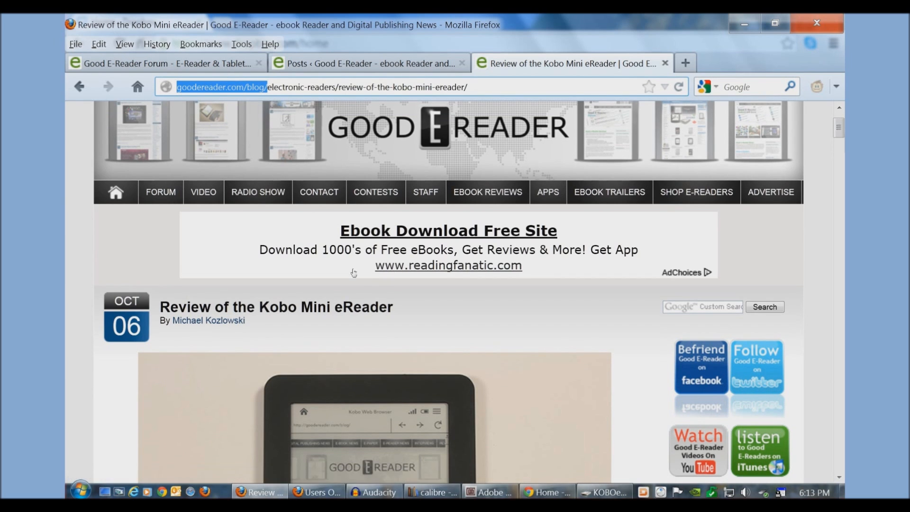